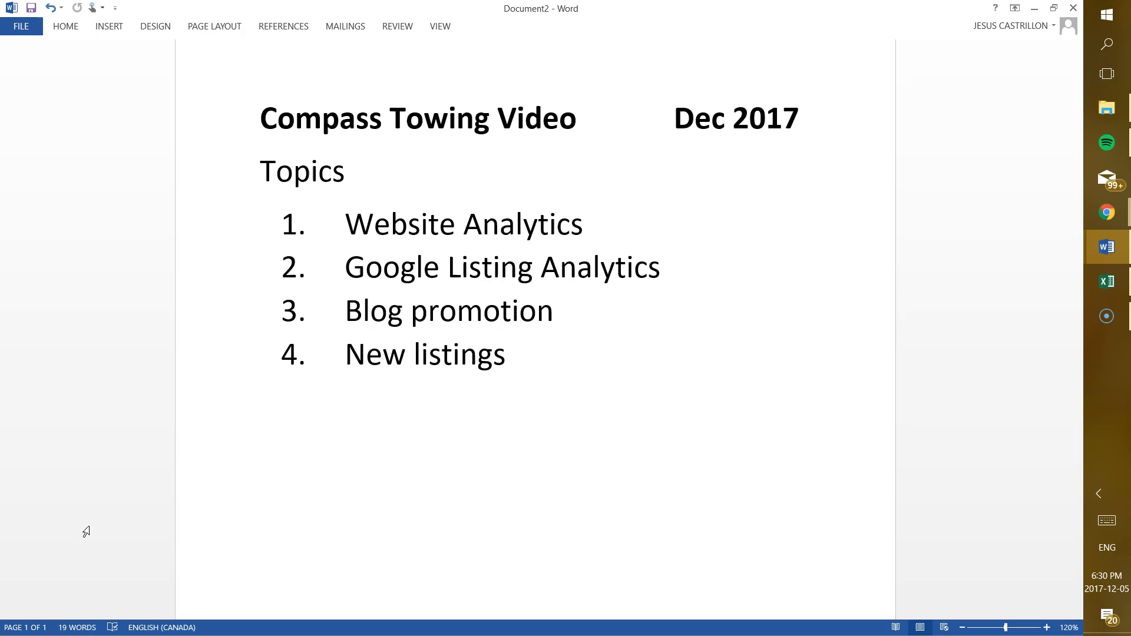
Mark Website Analytics on the agenda, then show the Compass Towing homepage in Chrome
left_click(507, 353)
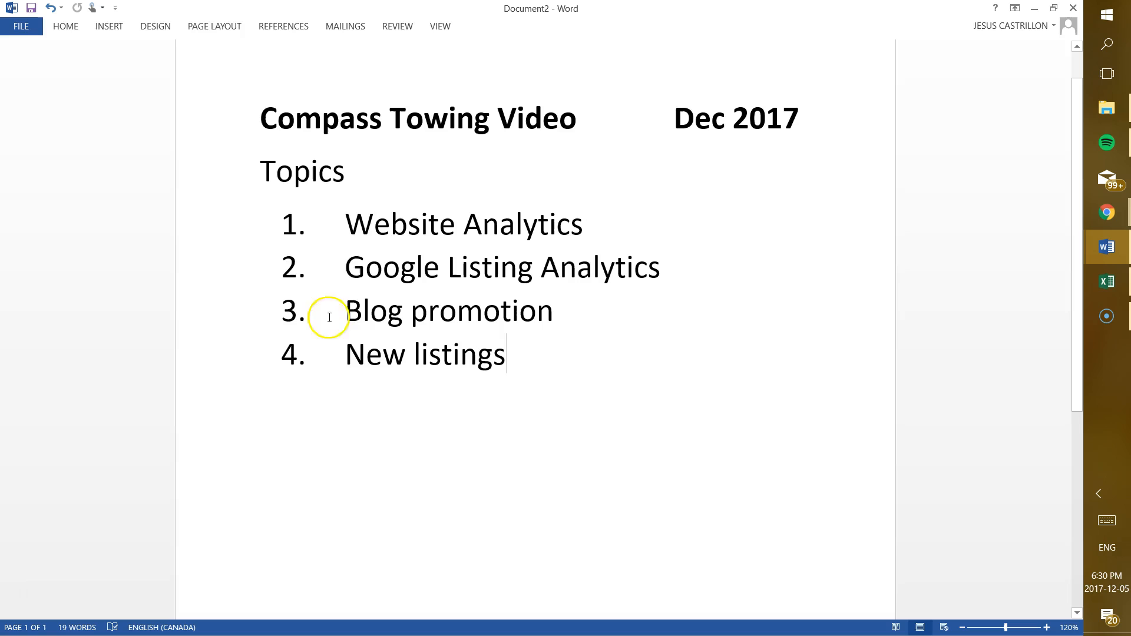
double_click(464, 224)
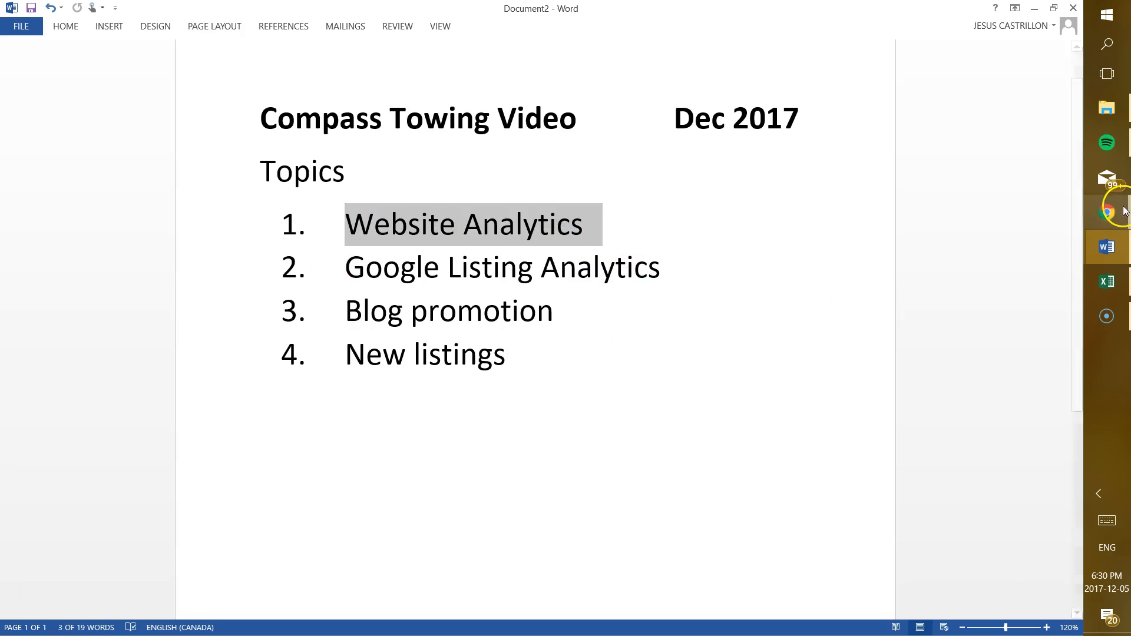
left_click(1107, 212)
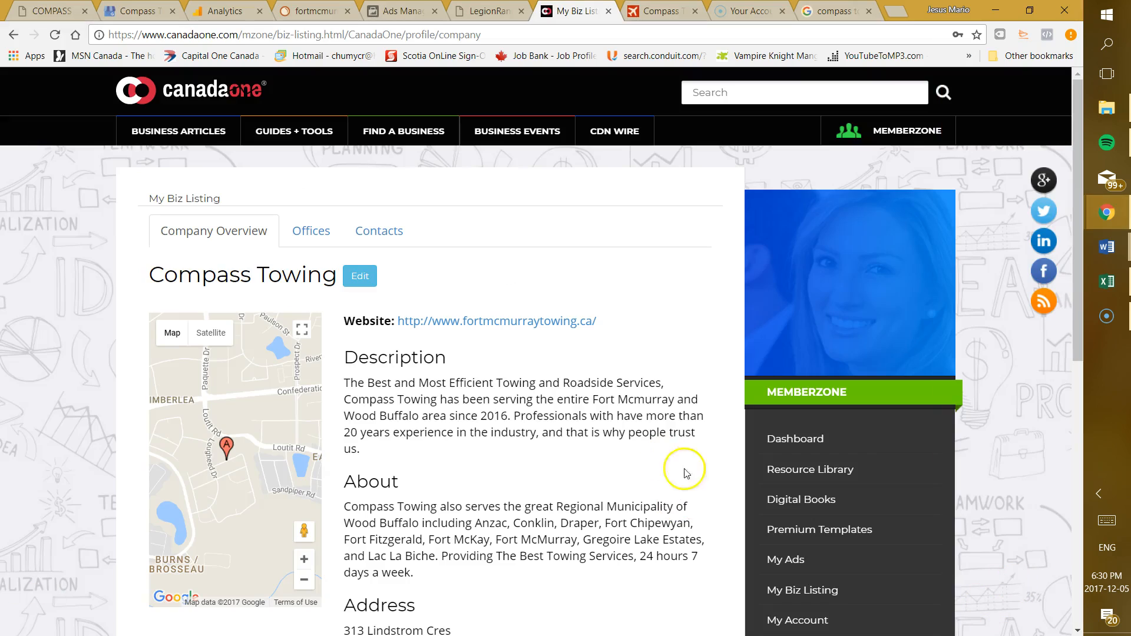
left_click(496, 321)
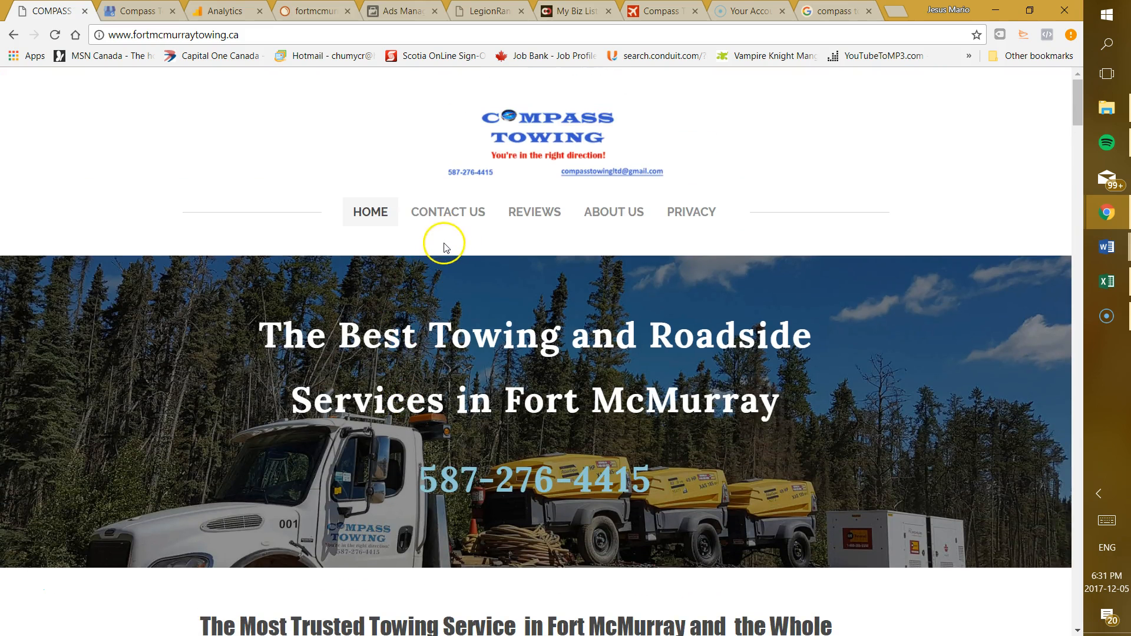
scroll("down", 3)
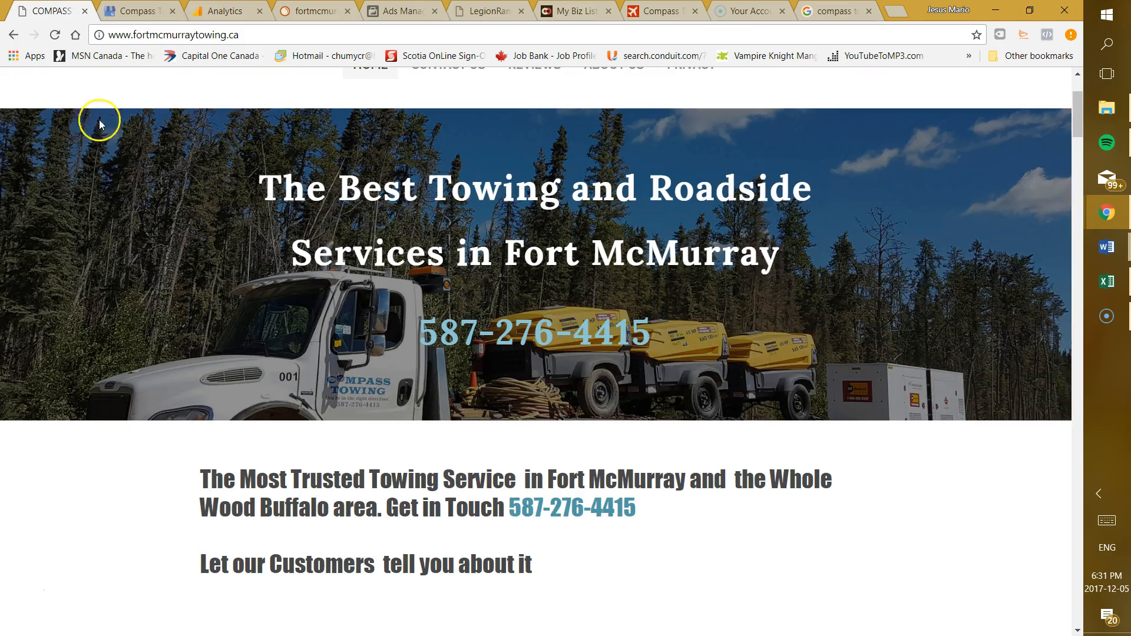
View Compass Towing's Google Analytics home report down to the traffic-channel chart
left_click(224, 10)
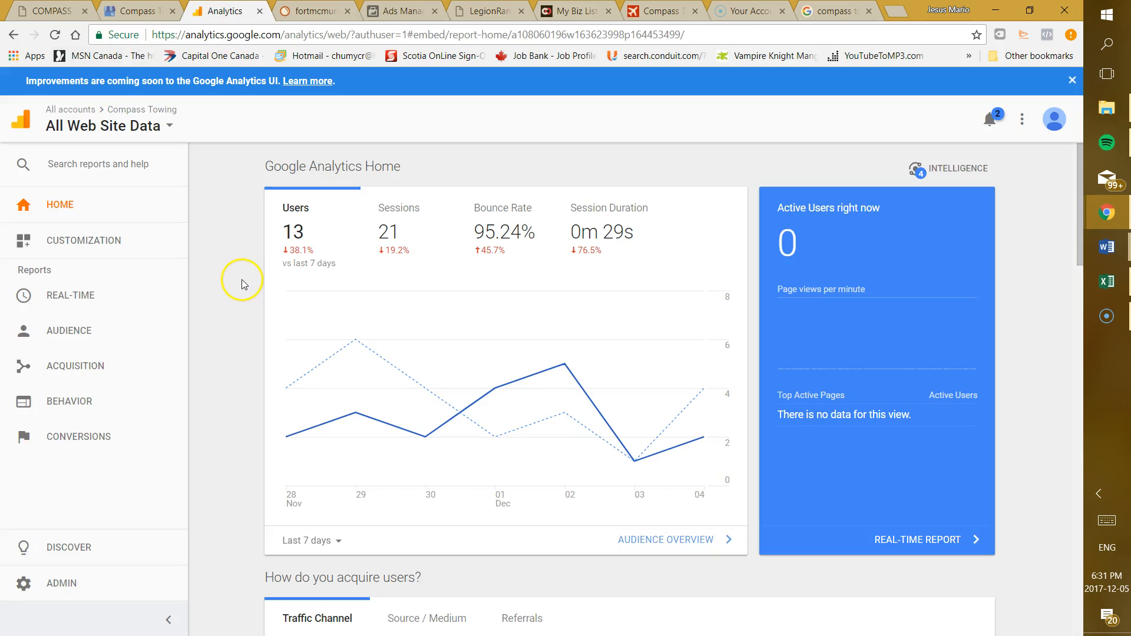
mouse_move(287, 315)
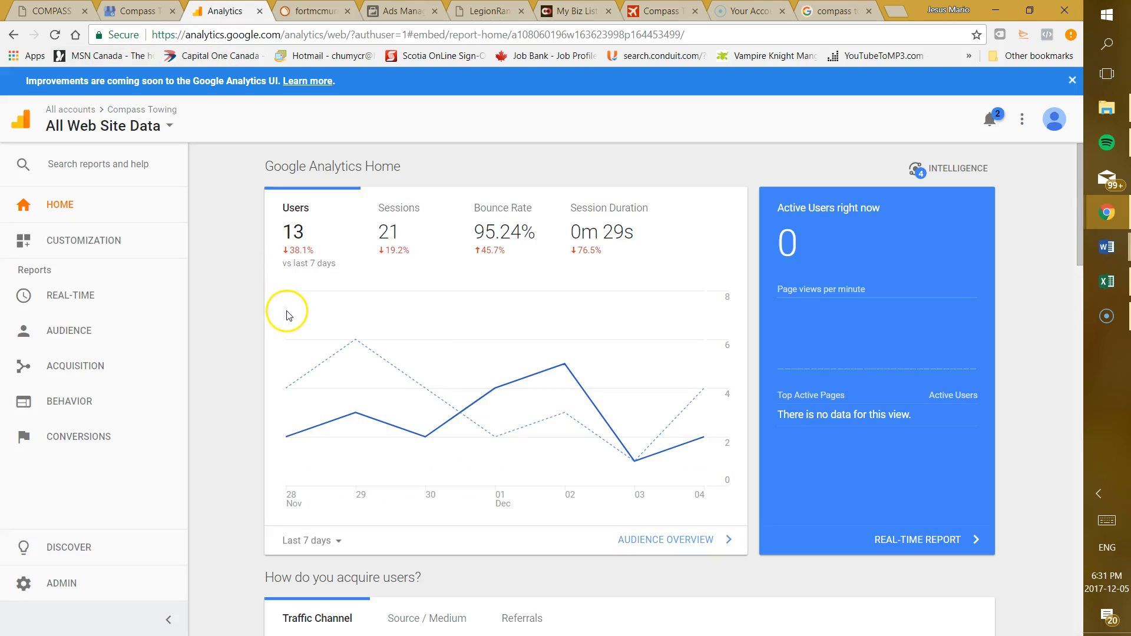
scroll("down", 3)
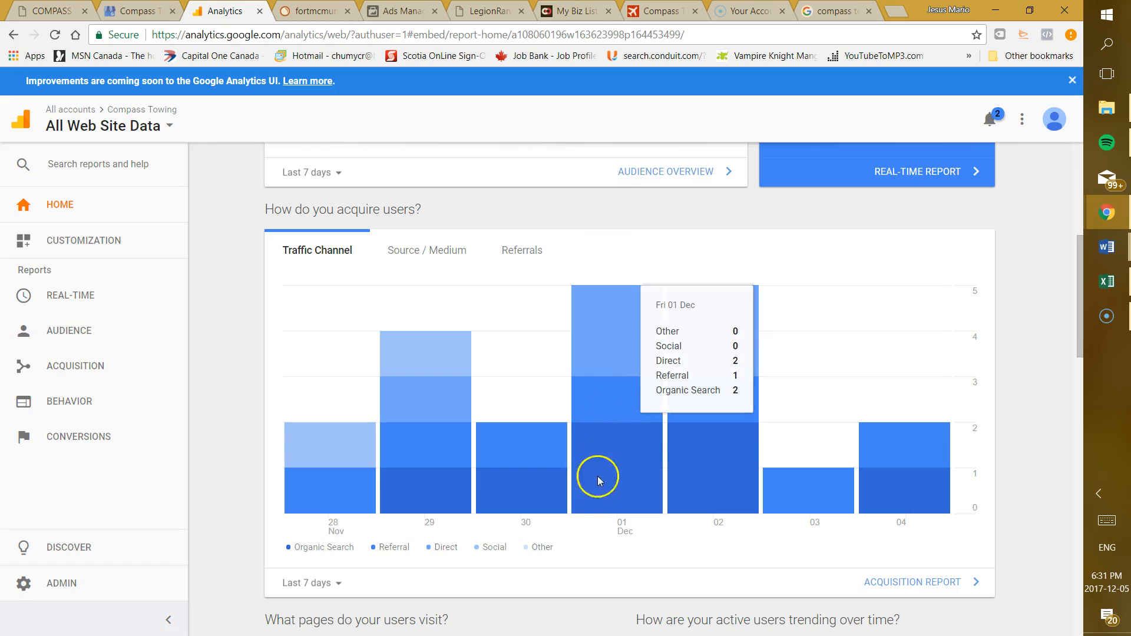
scroll("down", 3)
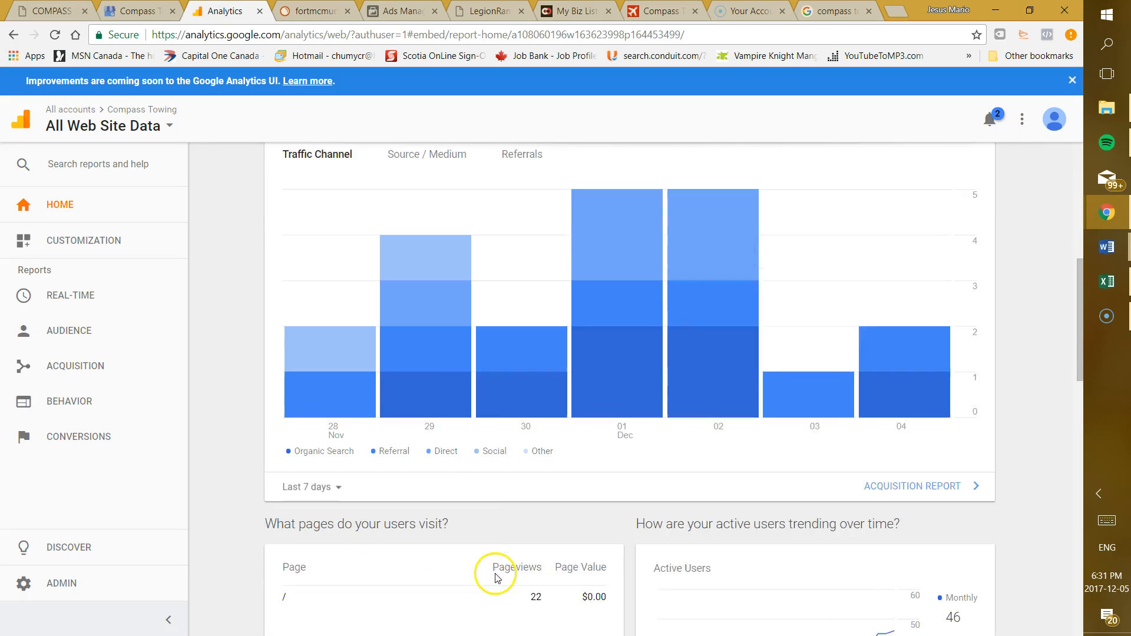
scroll("down", 3)
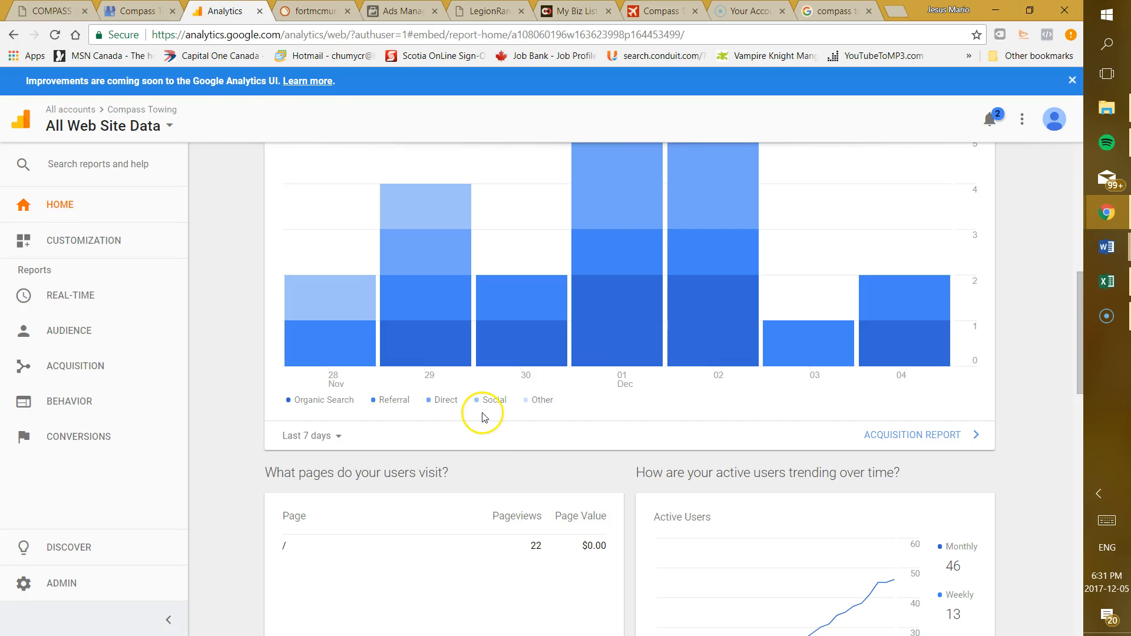
mouse_move(386, 404)
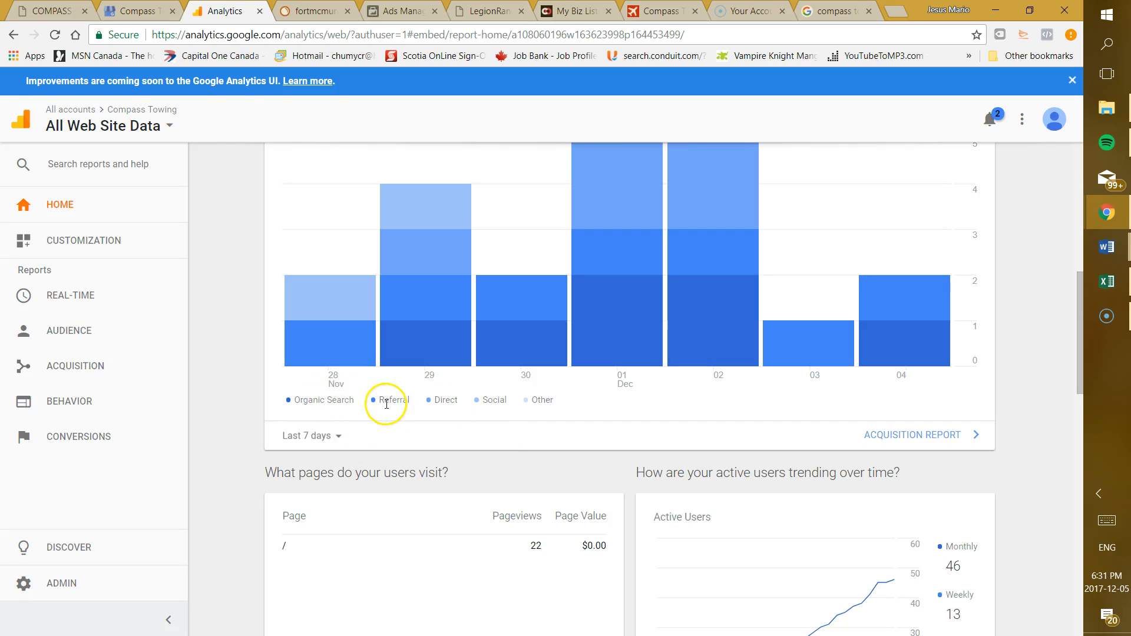
mouse_move(508, 411)
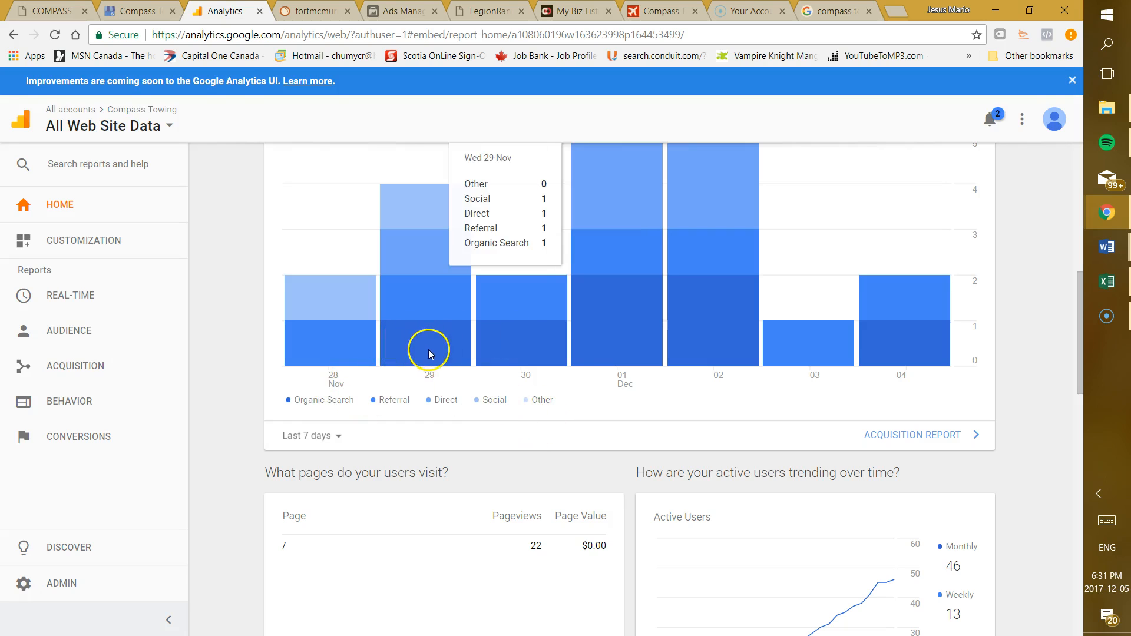
mouse_move(678, 263)
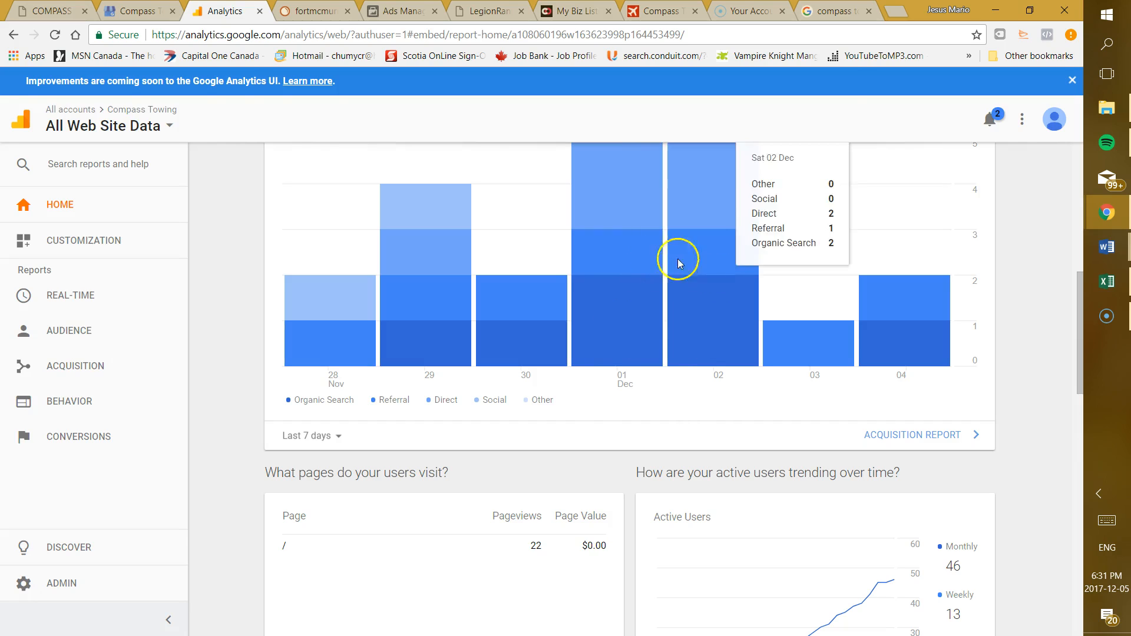
mouse_move(671, 301)
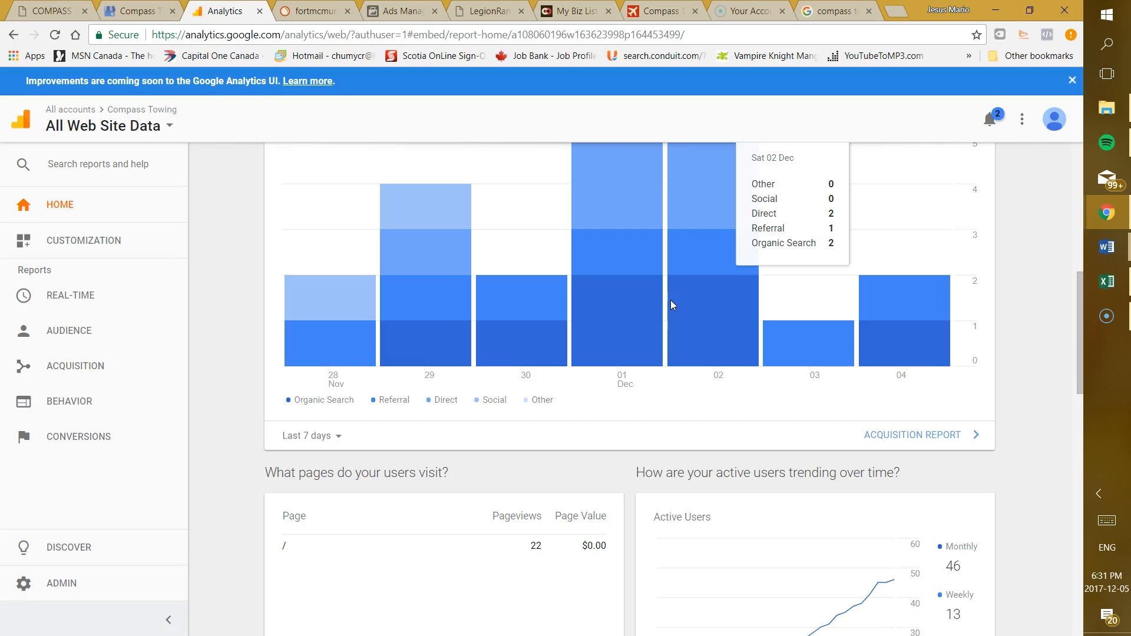
scroll("down", 3)
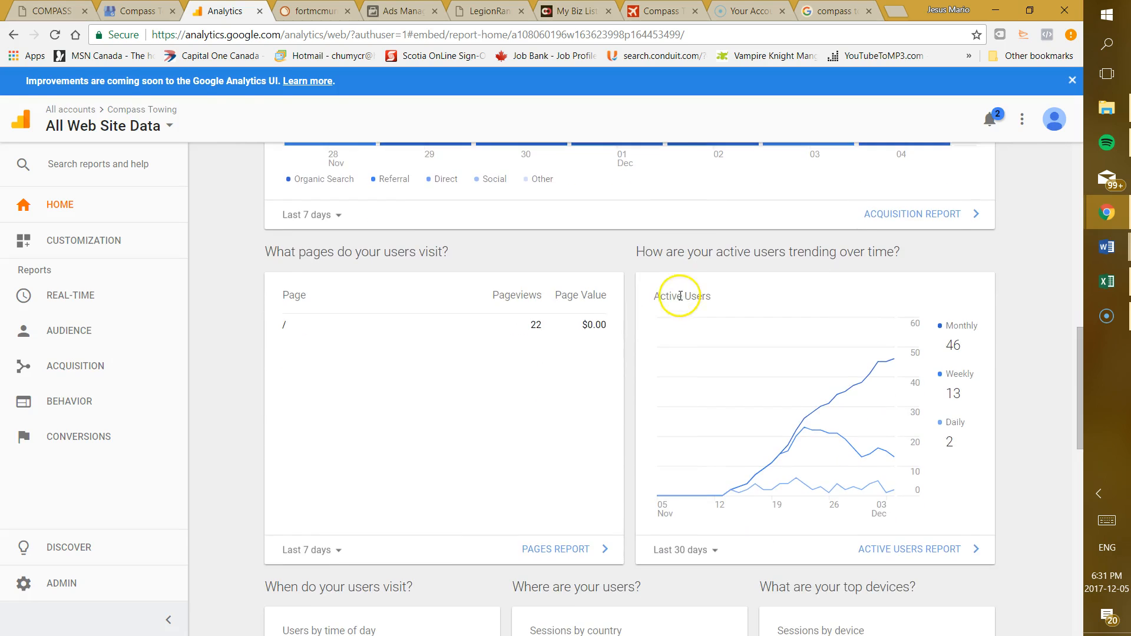
mouse_move(677, 377)
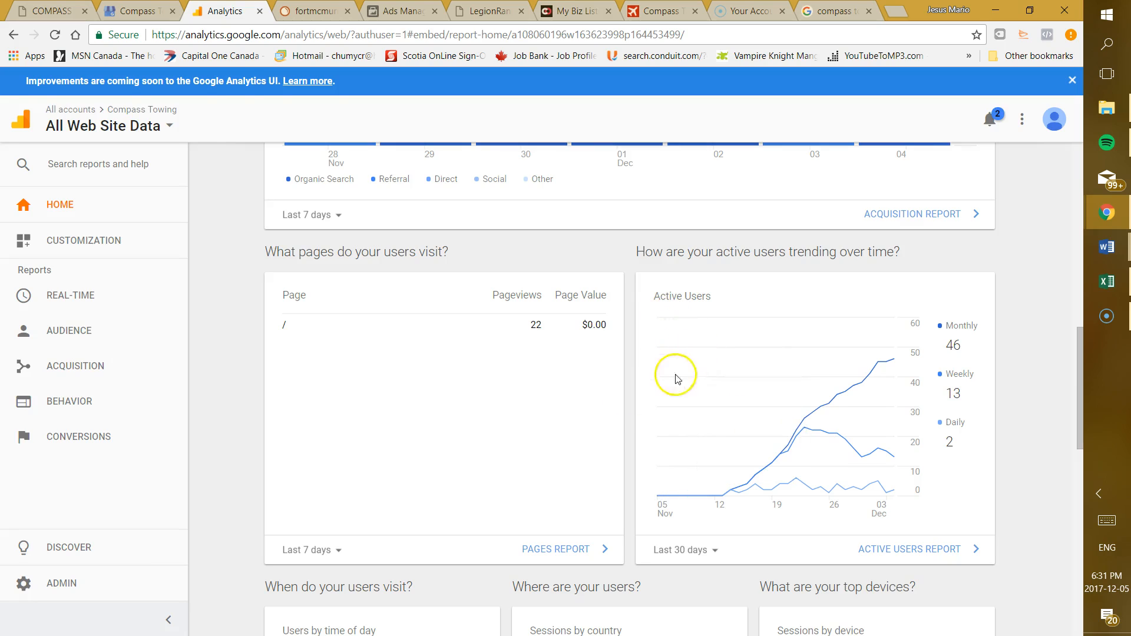
mouse_move(547, 323)
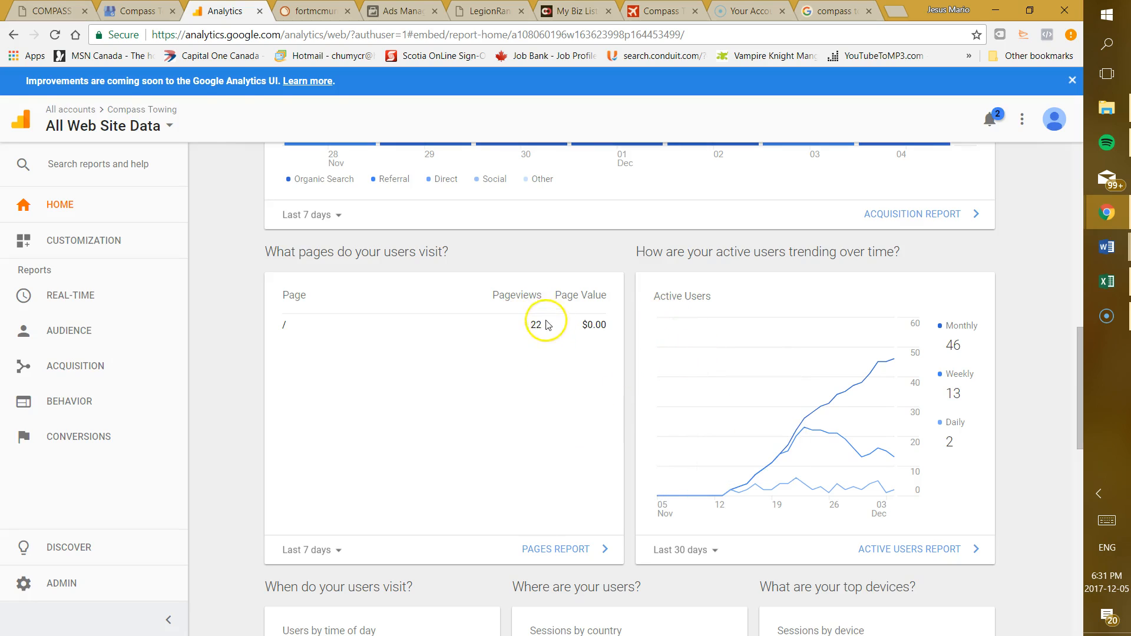
mouse_move(537, 325)
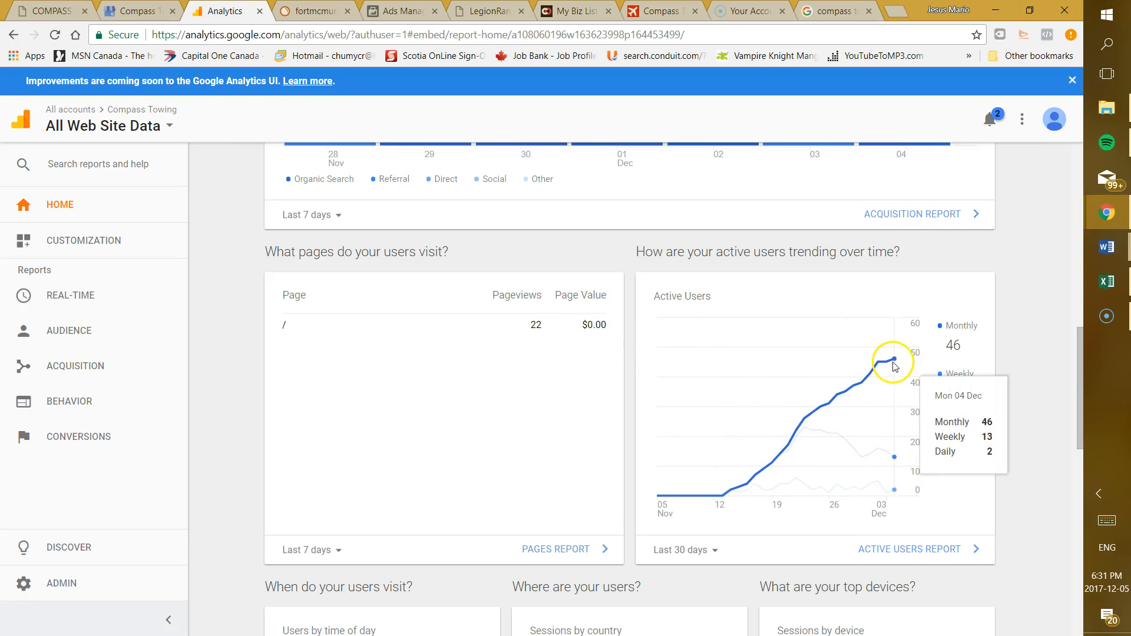
scroll("down", 3)
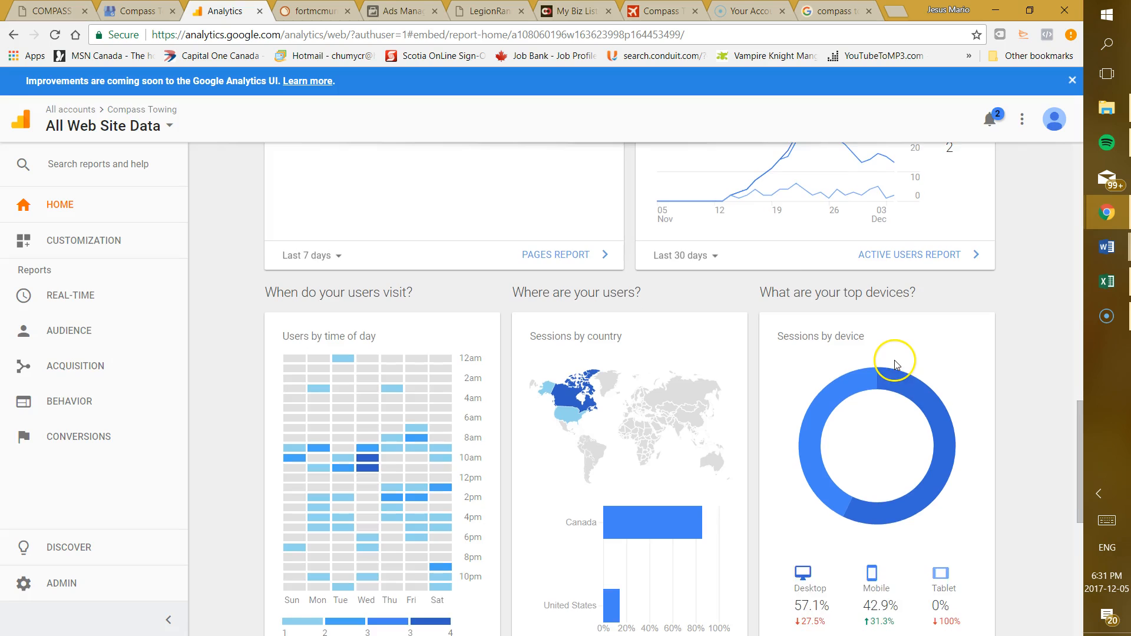
scroll("down", 3)
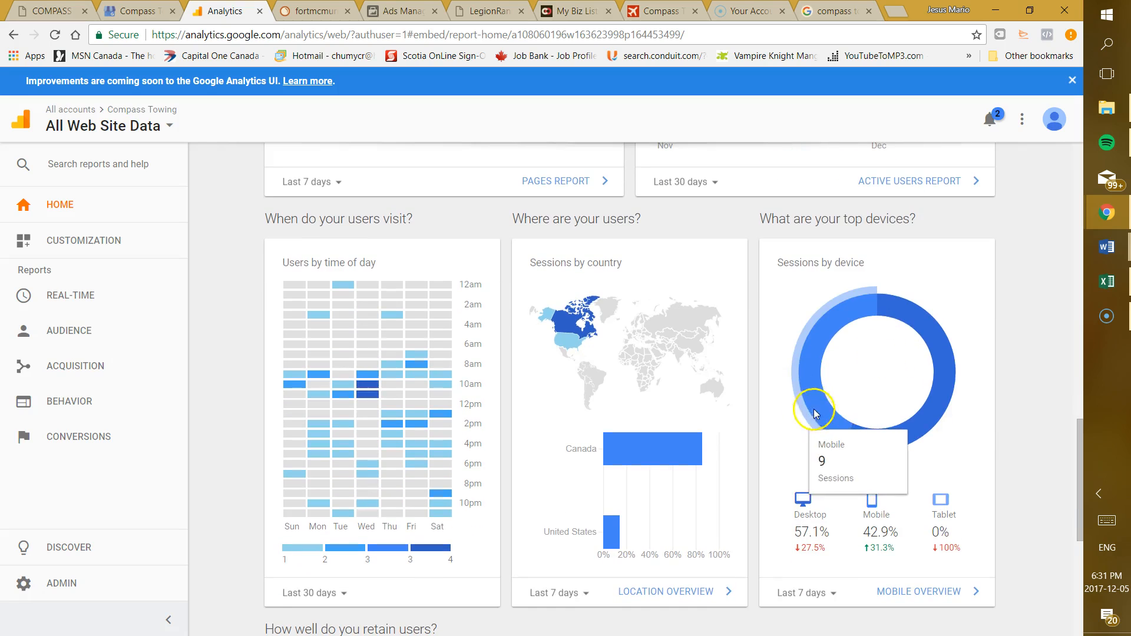
mouse_move(873, 322)
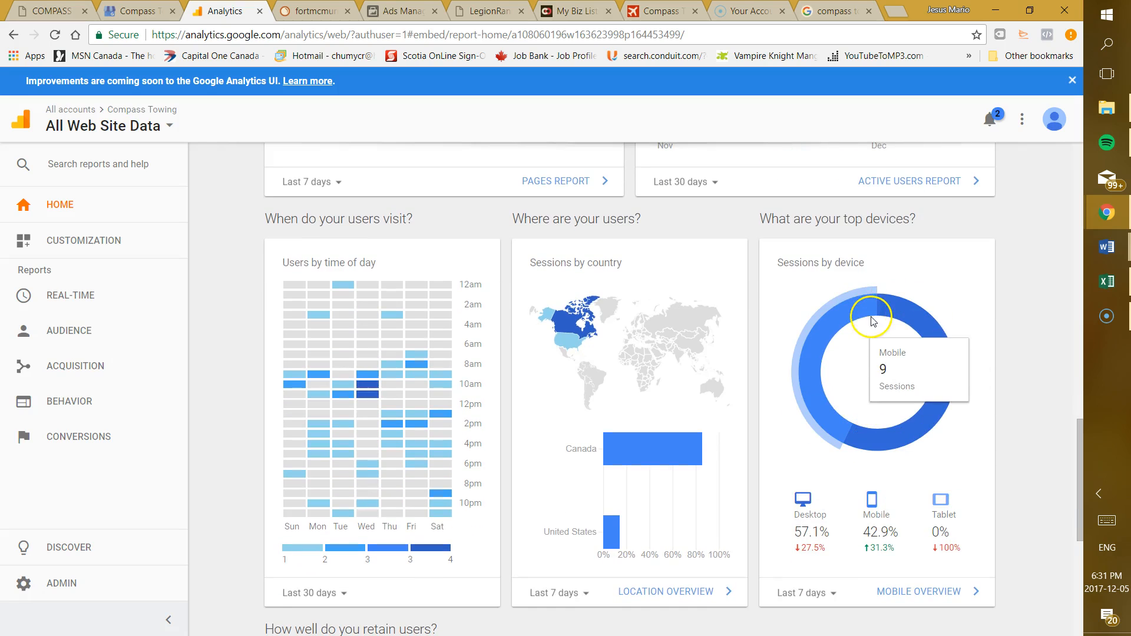
mouse_move(884, 315)
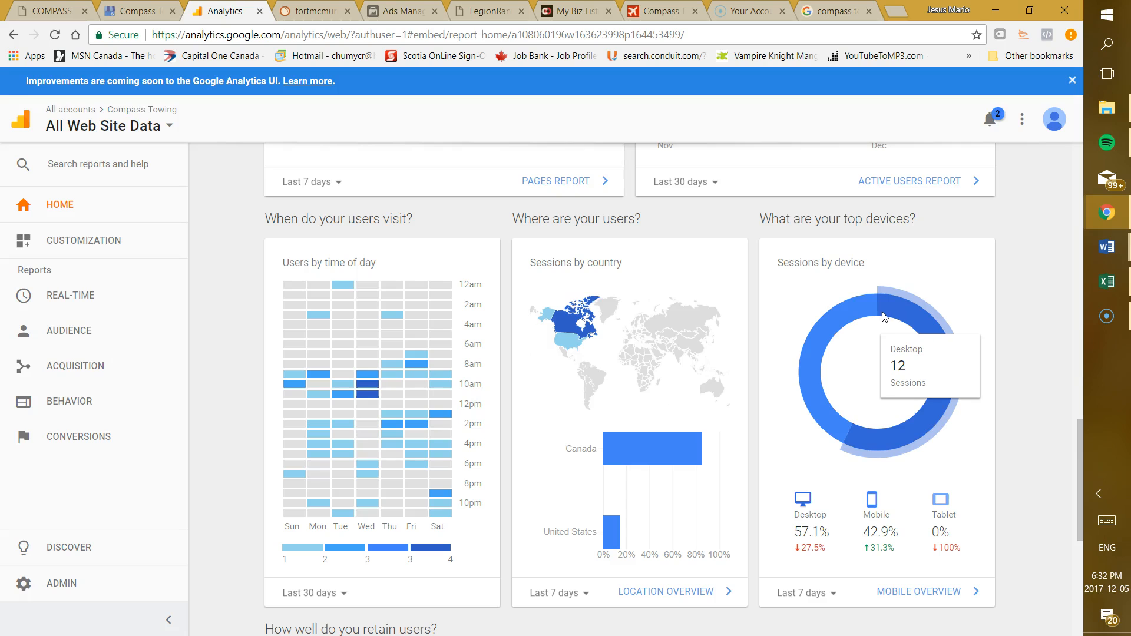
mouse_move(863, 307)
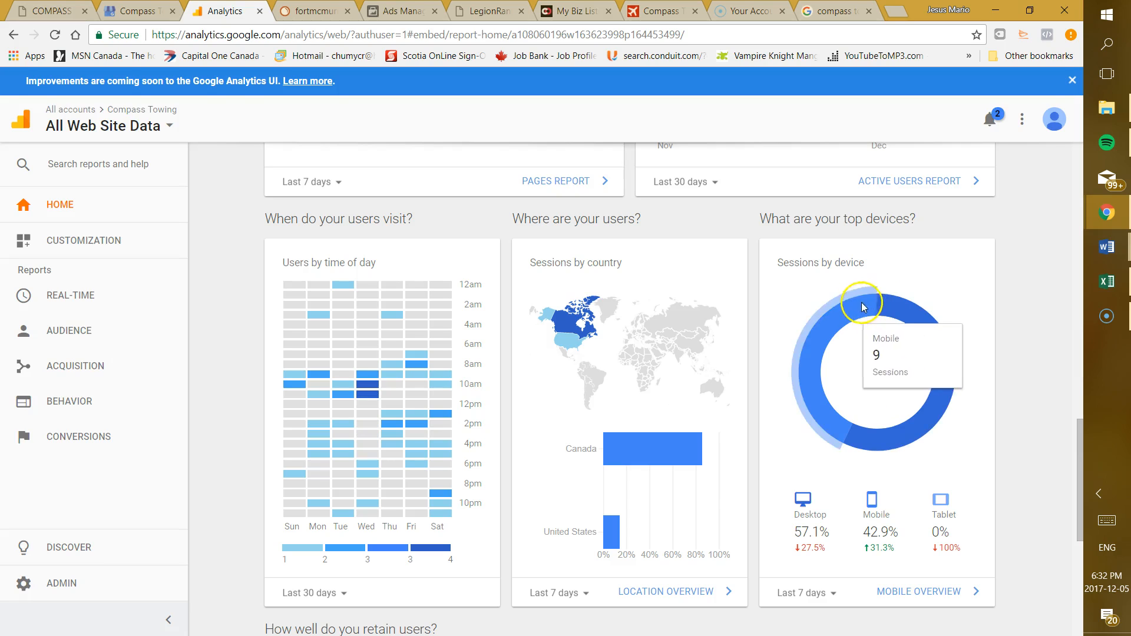
scroll("down", 3)
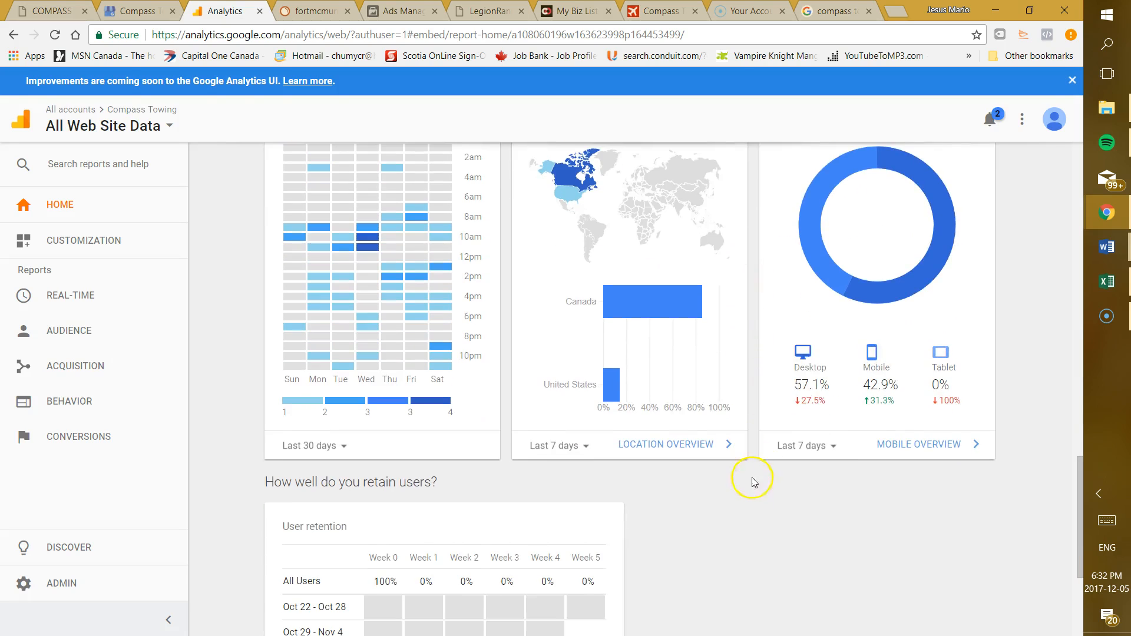
scroll("down", 3)
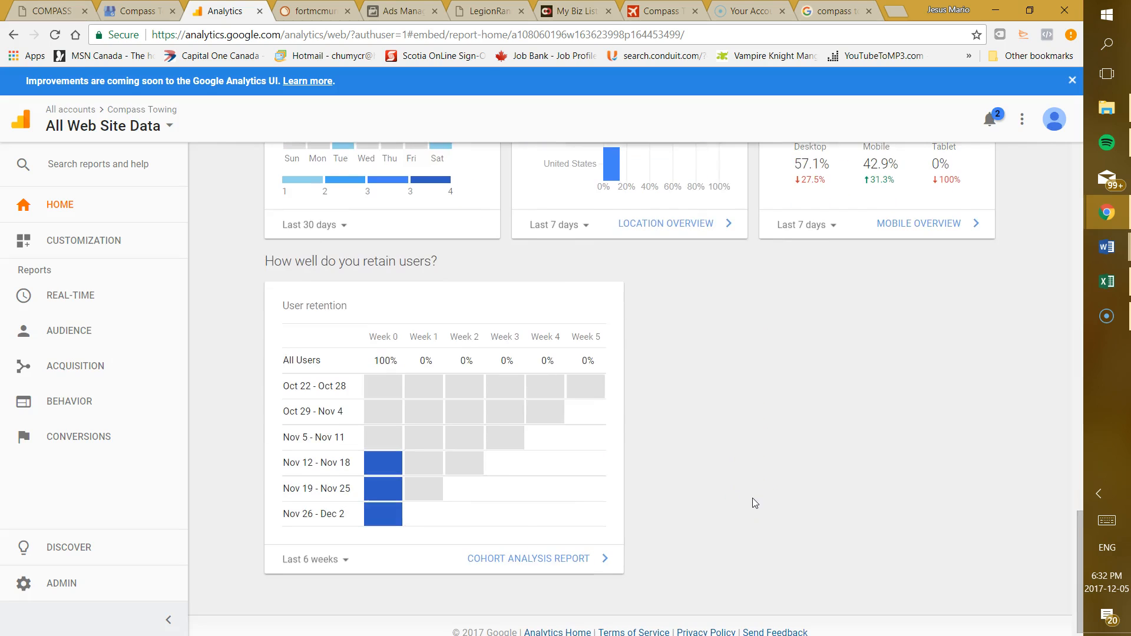
scroll("up", 3)
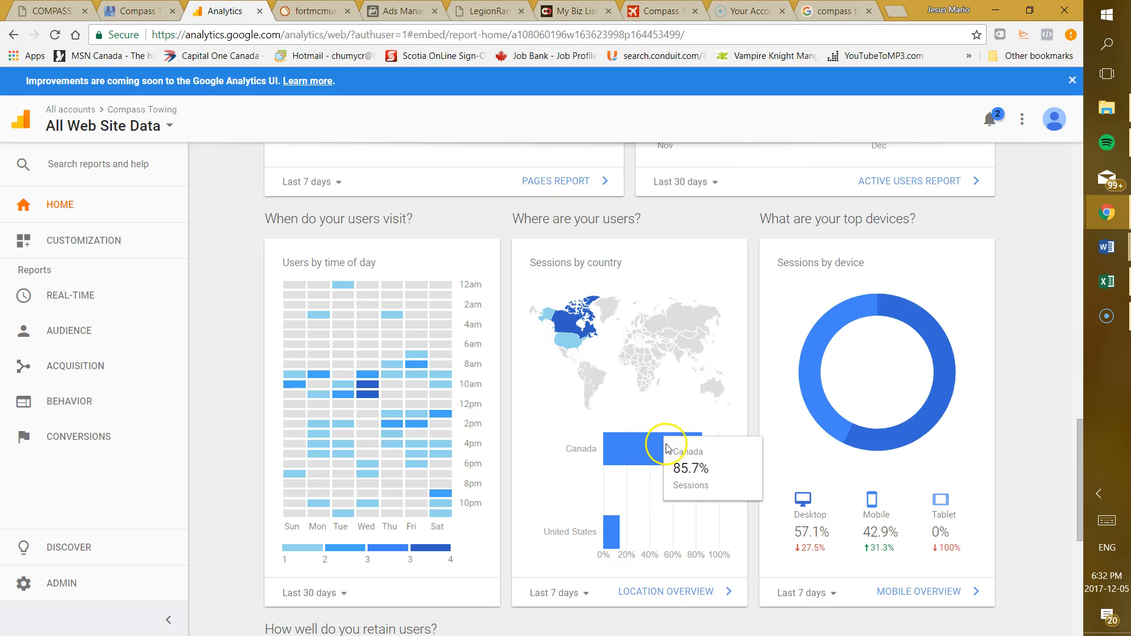
scroll("down", 3)
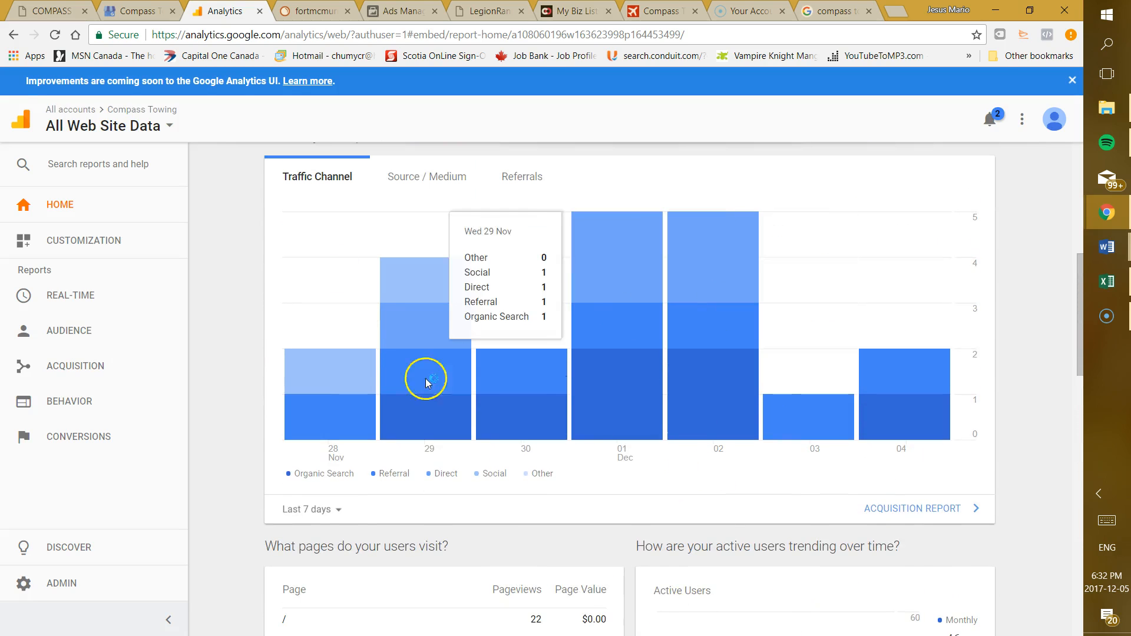
left_click(134, 11)
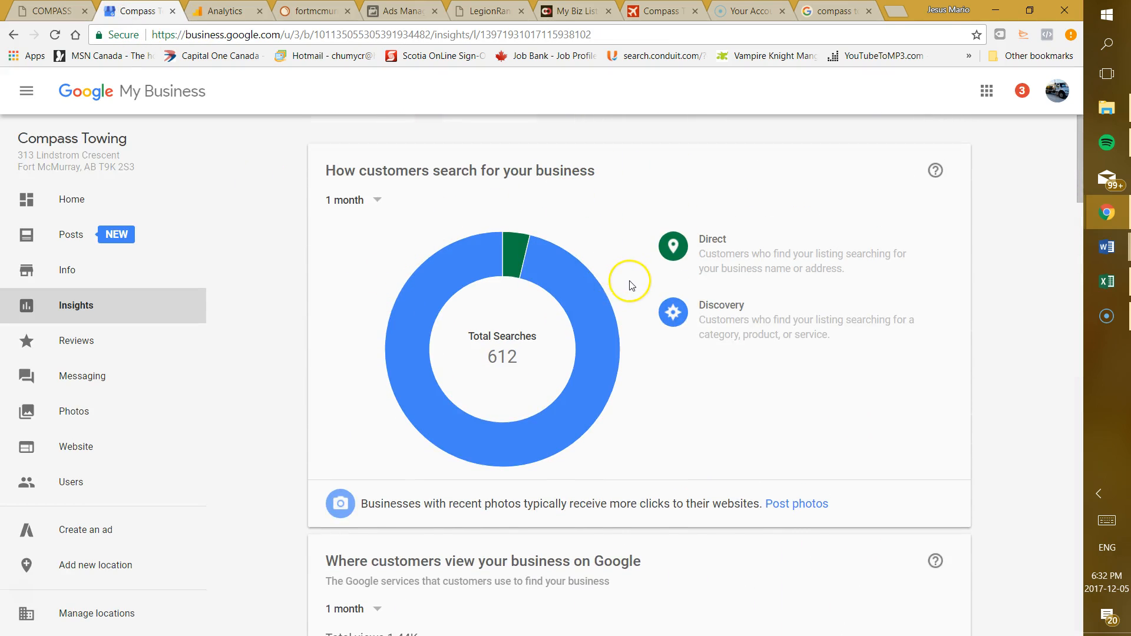
mouse_move(657, 433)
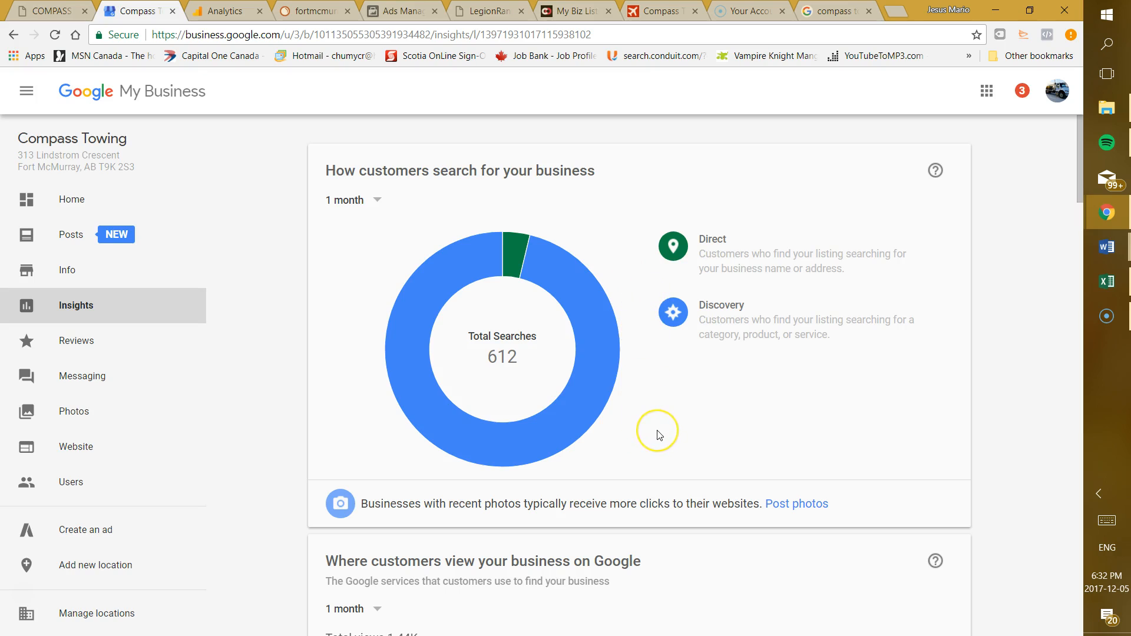
mouse_move(665, 474)
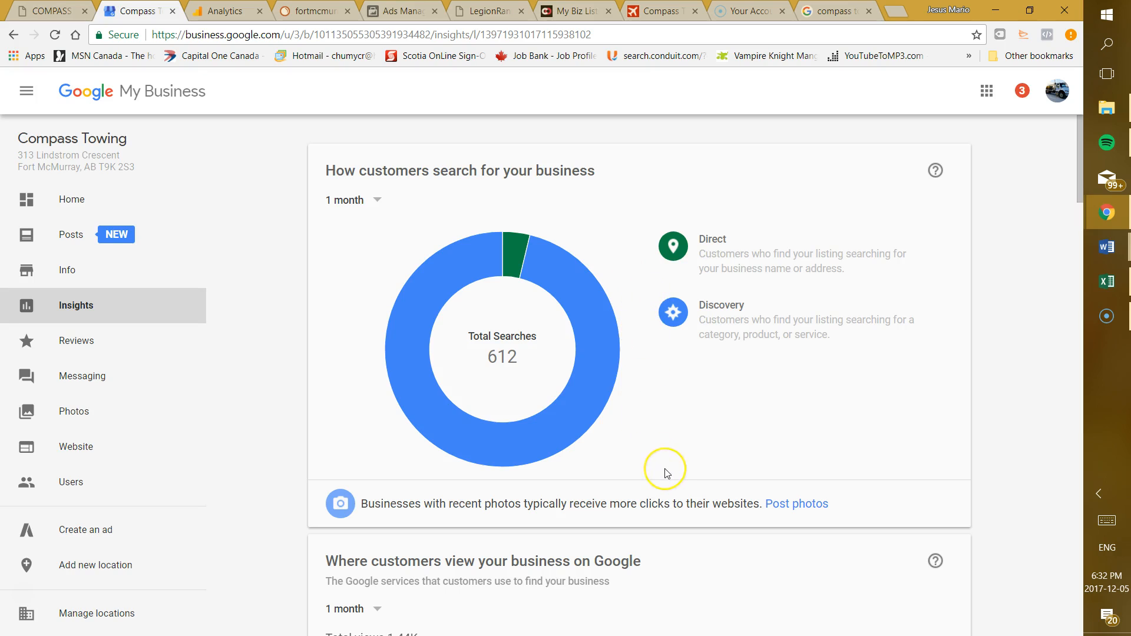
mouse_move(666, 473)
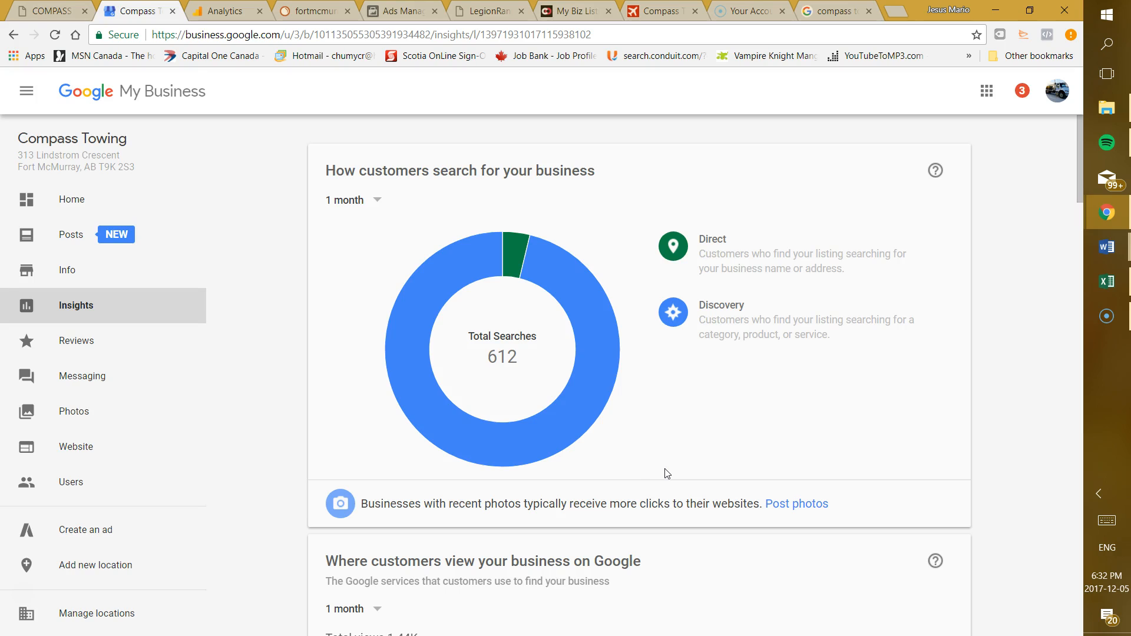
mouse_move(530, 269)
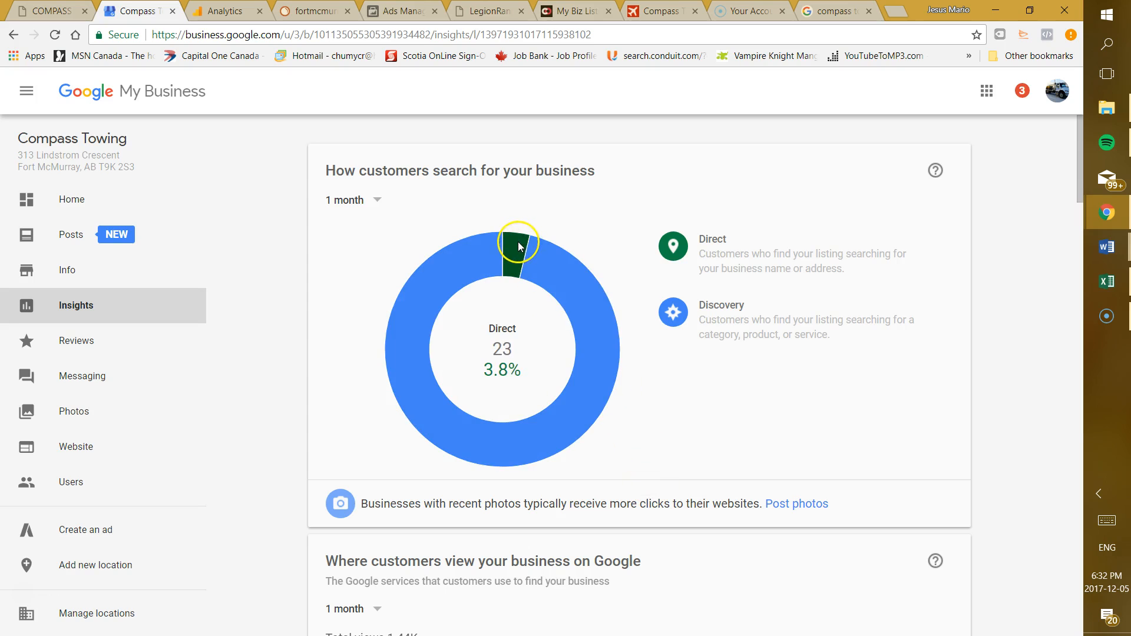
mouse_move(514, 255)
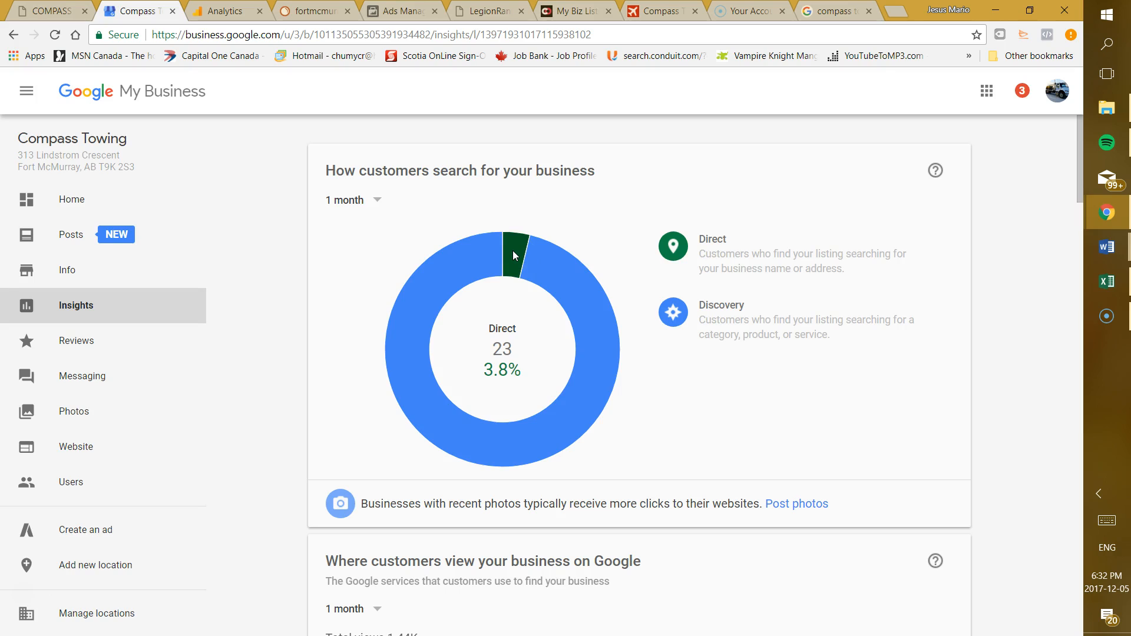
mouse_move(483, 261)
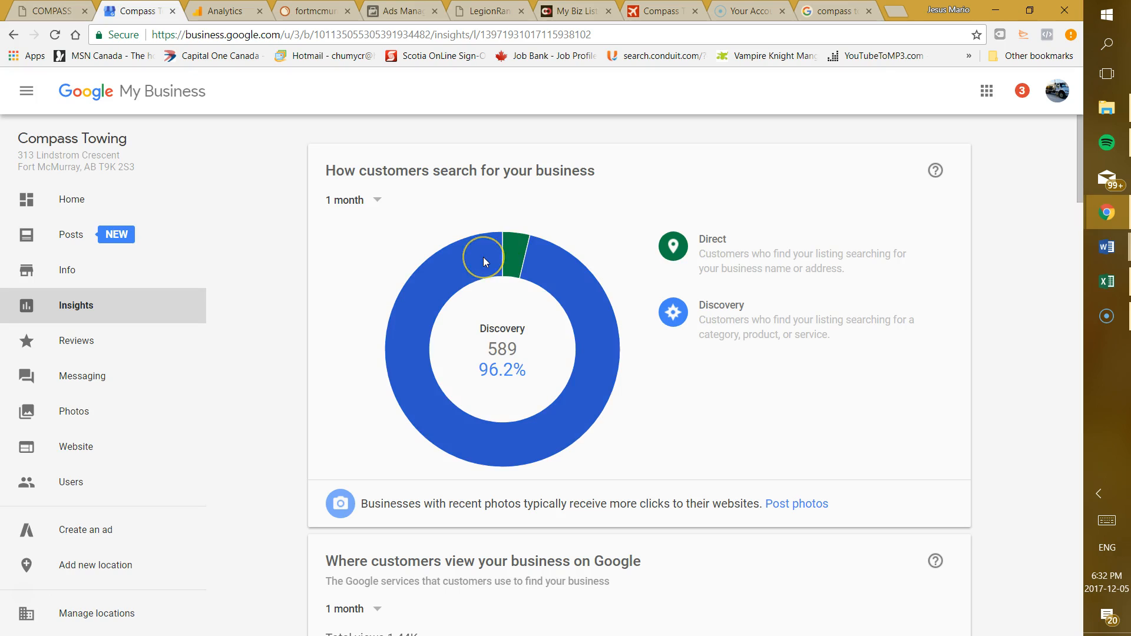
mouse_move(485, 261)
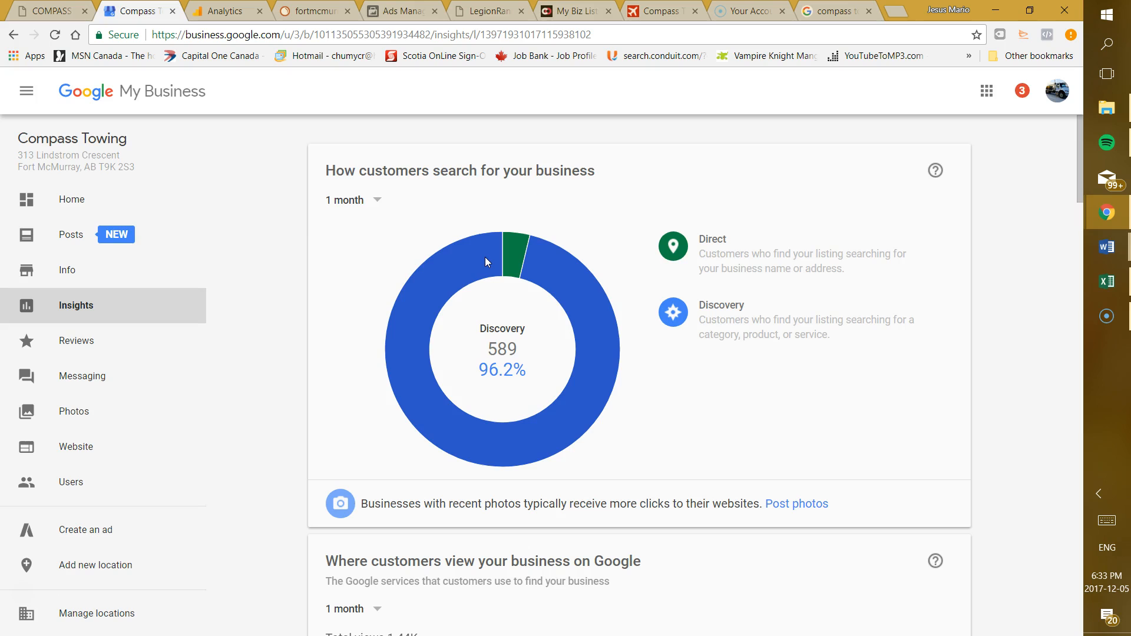
Scroll to the Search and Maps views chart showing 1.44K total views
scroll("down", 3)
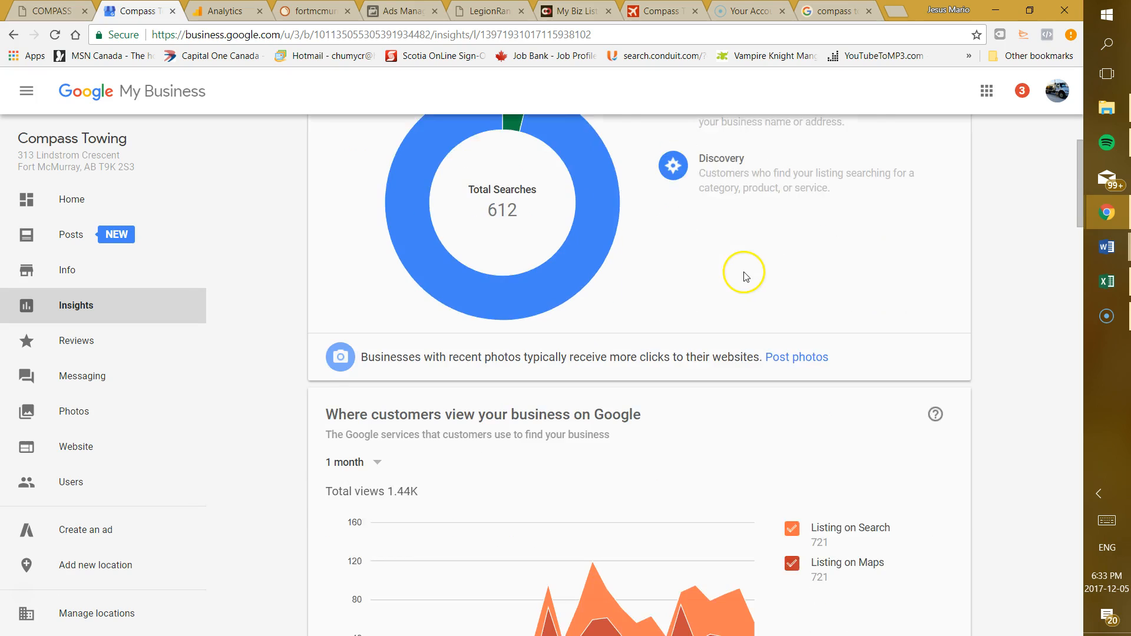
scroll("down", 3)
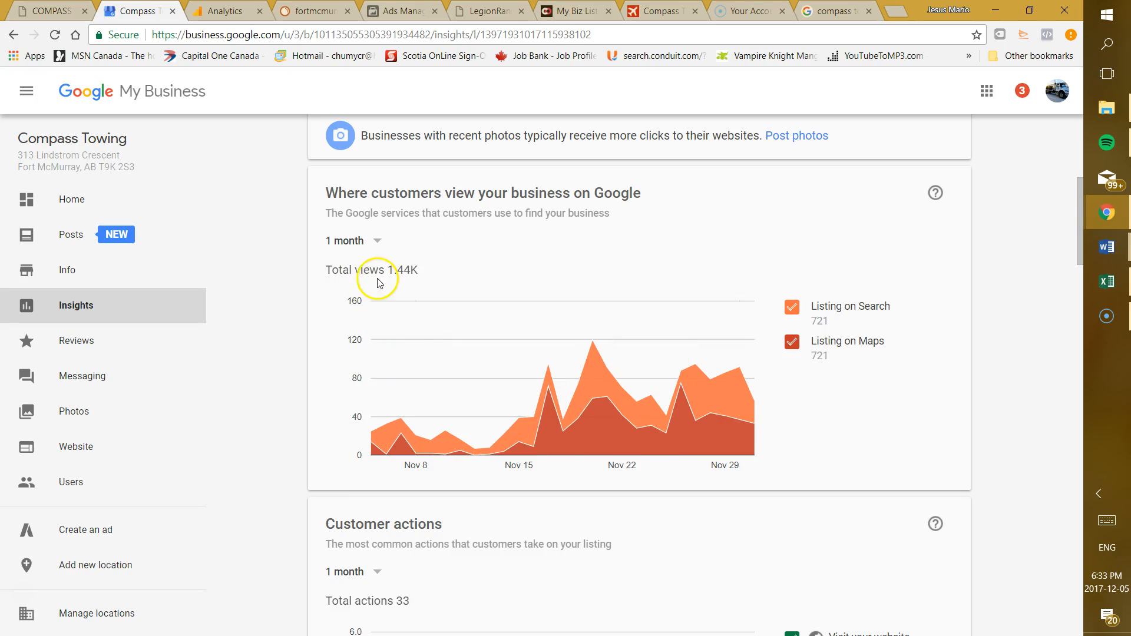
mouse_move(608, 368)
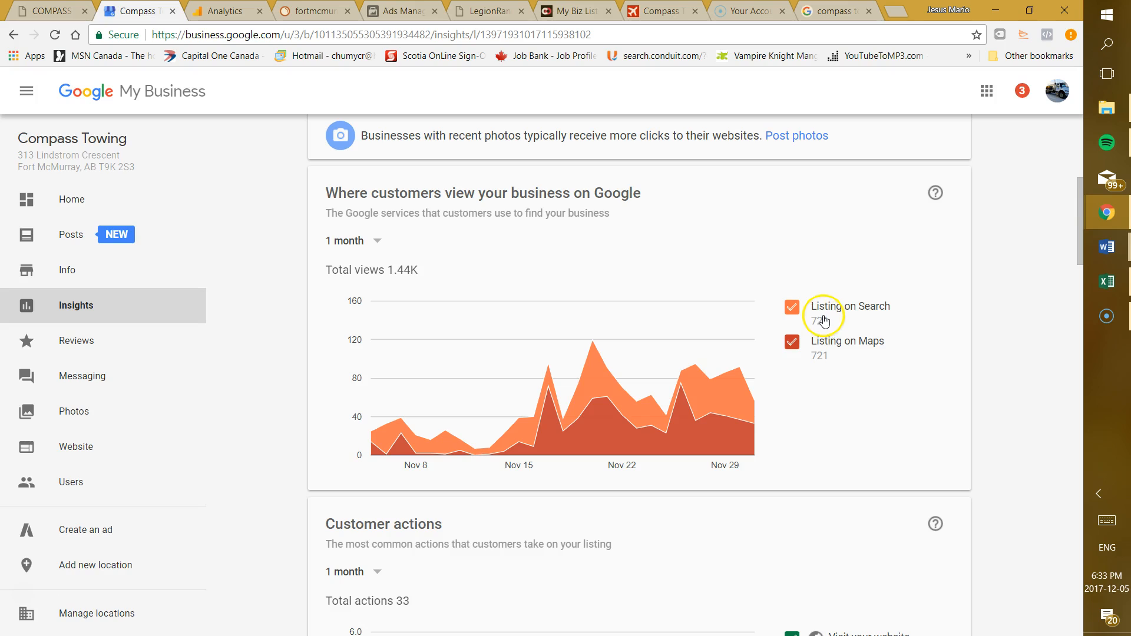
mouse_move(825, 359)
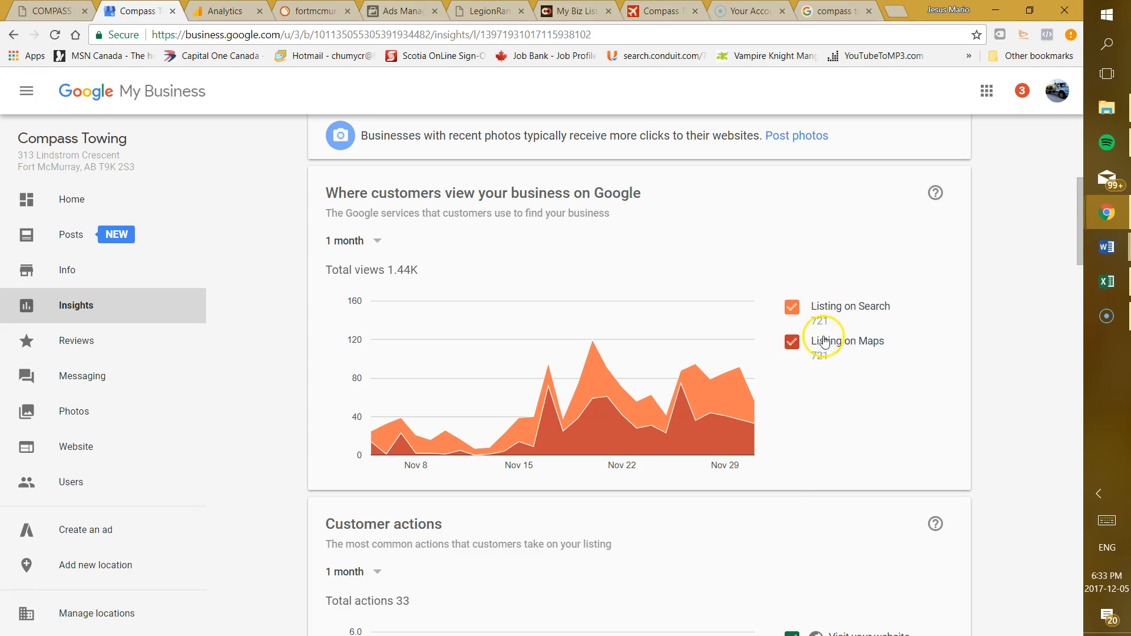
mouse_move(824, 359)
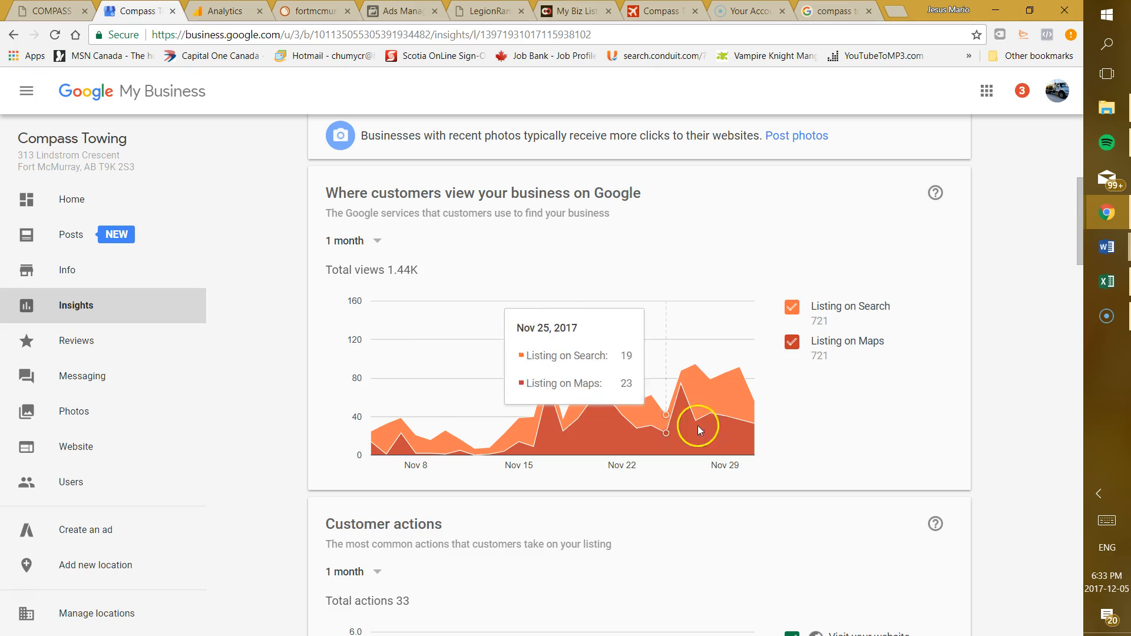
mouse_move(785, 418)
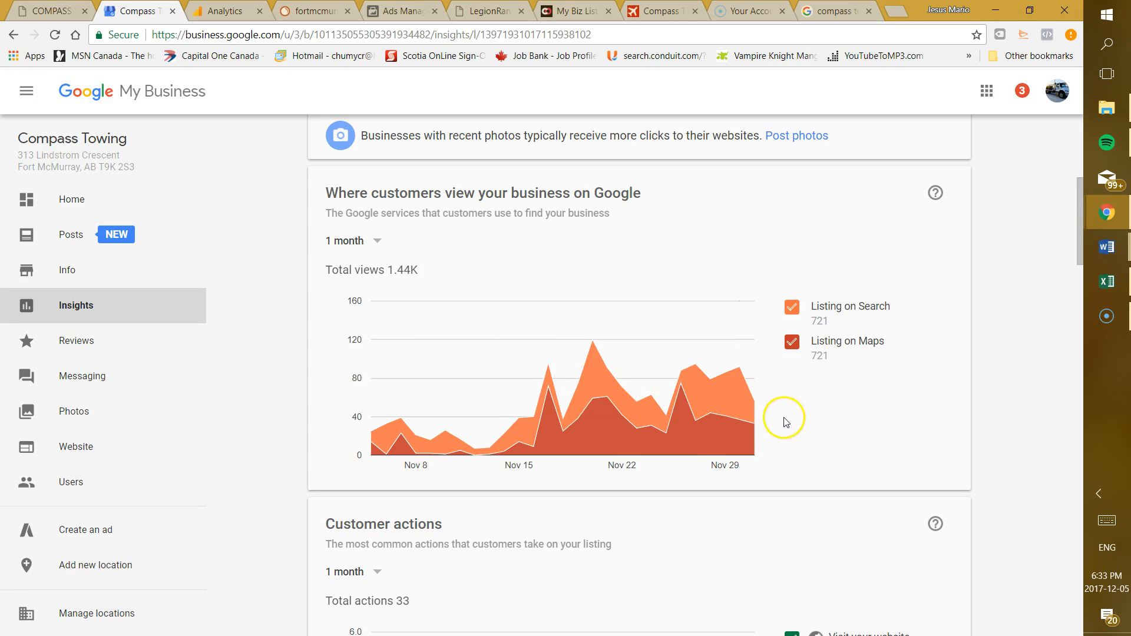
mouse_move(810, 408)
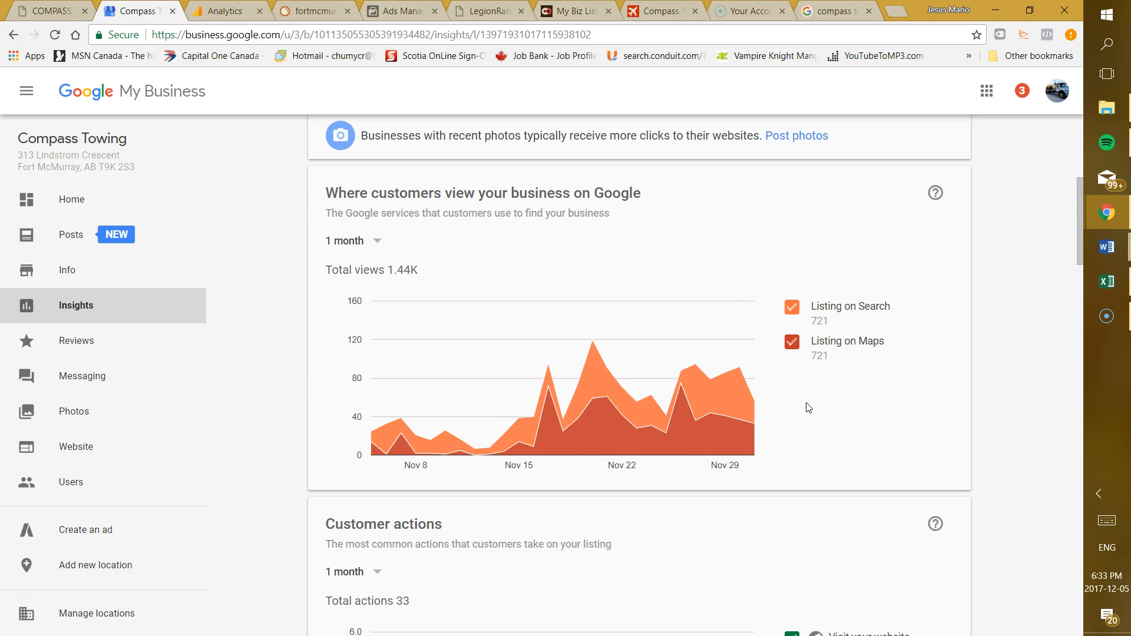
Scroll to Customer actions and highlight the total of 33 actions
scroll("down", 3)
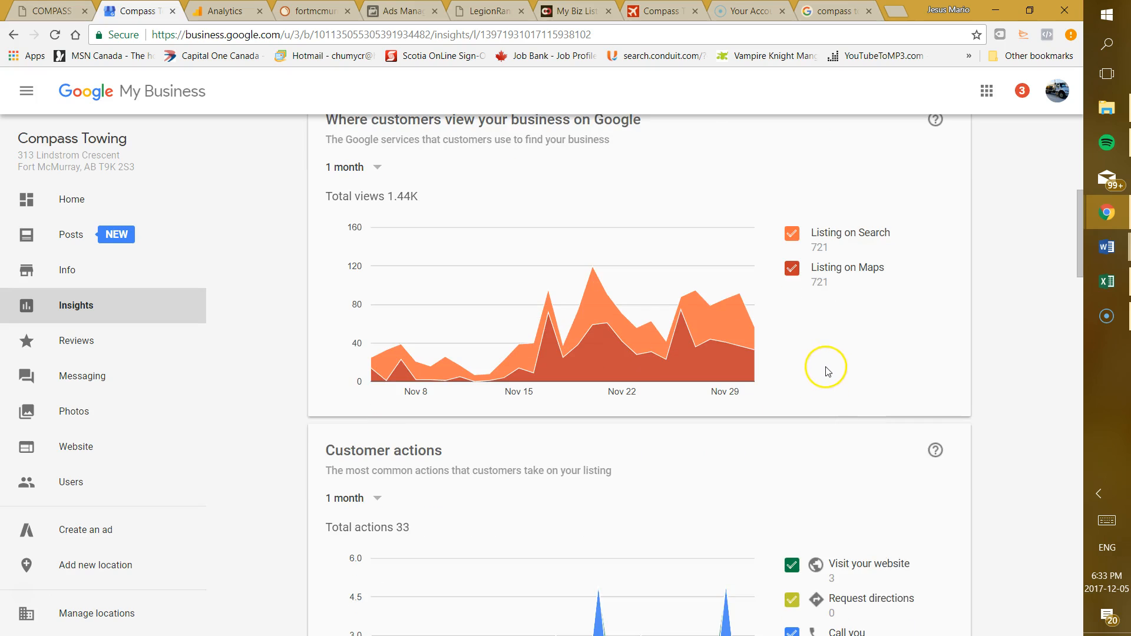
scroll("down", 3)
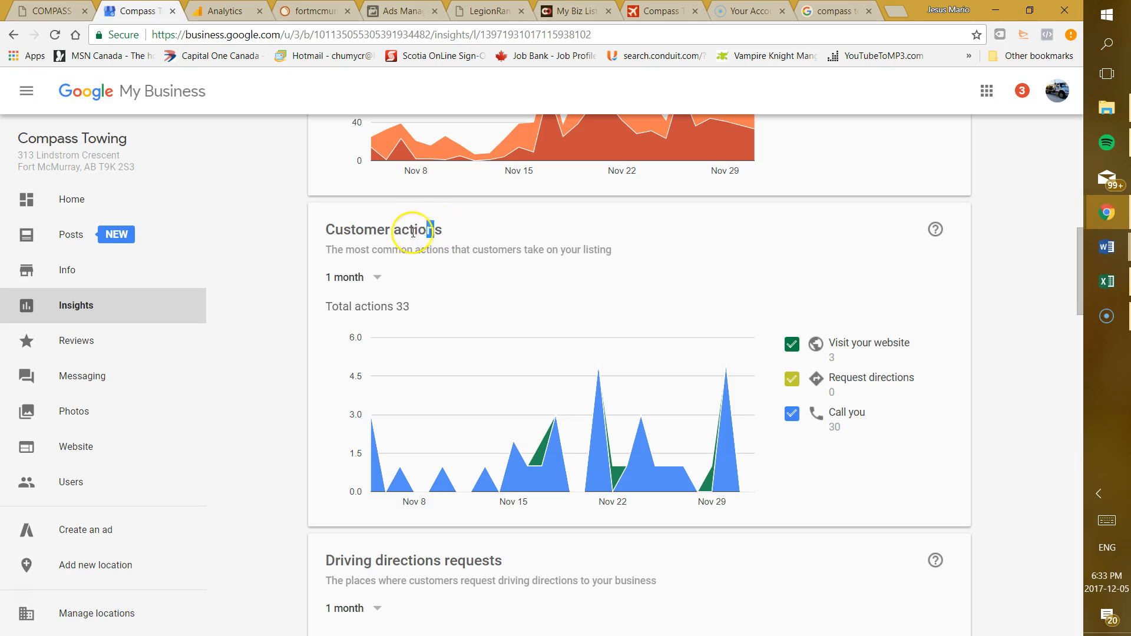
double_click(414, 229)
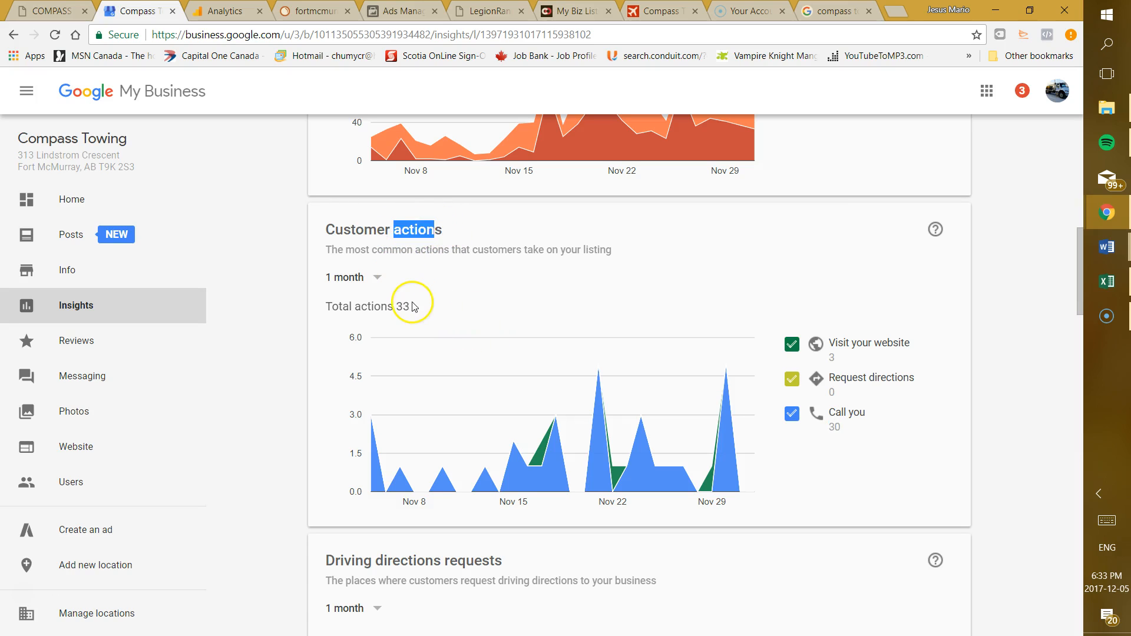
double_click(402, 306)
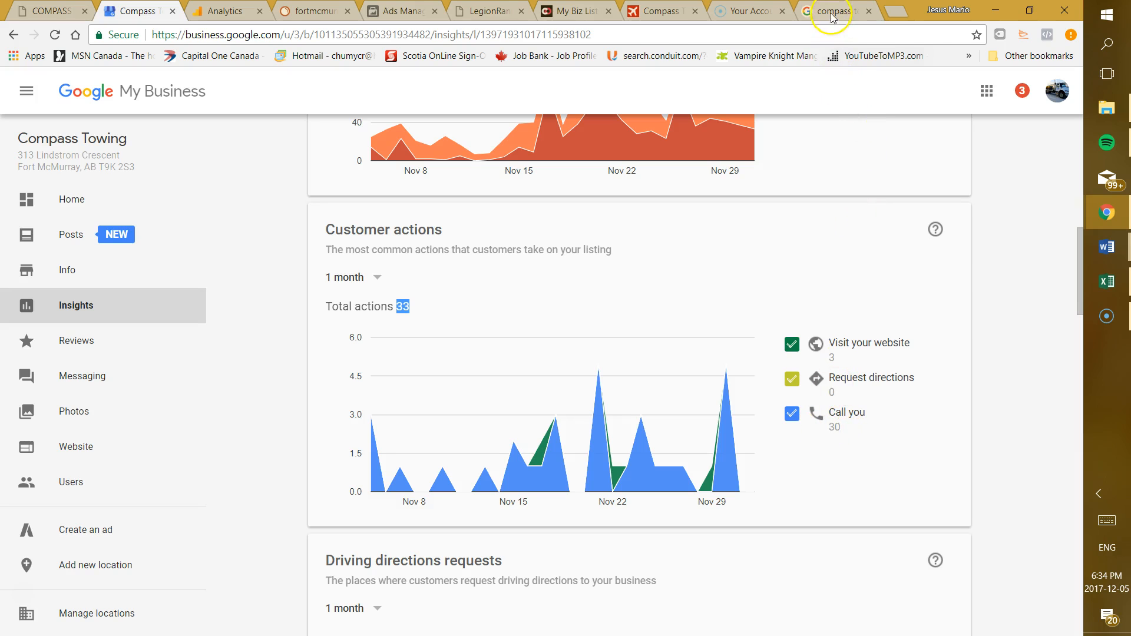
Check Compass Towing's Google Search panel, then return to the My Business insights
left_click(830, 10)
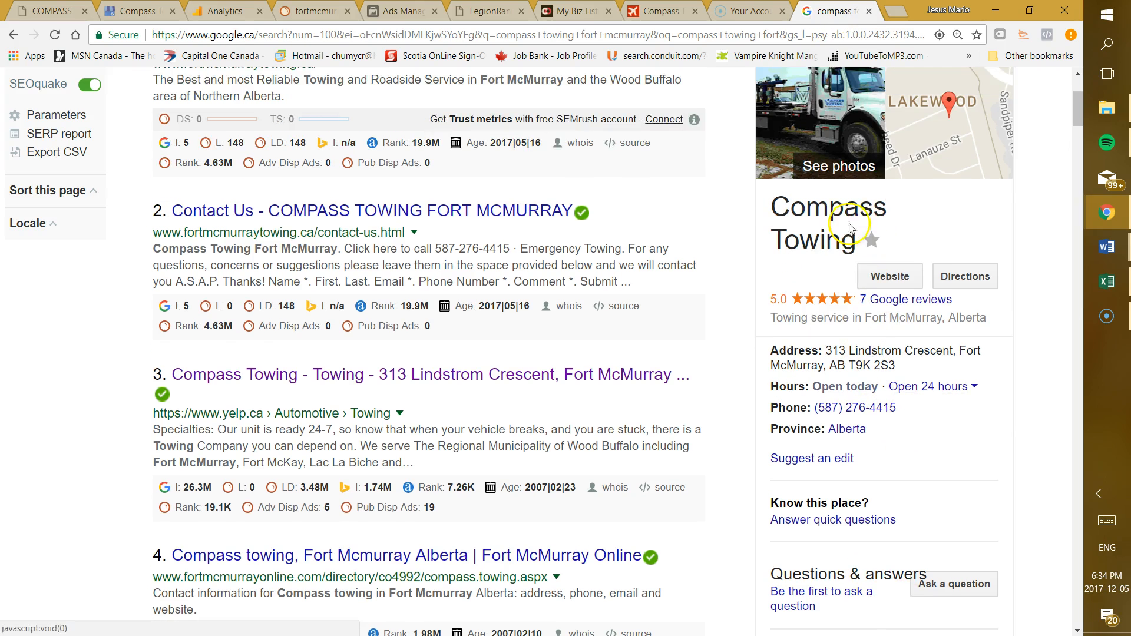
scroll("down", 3)
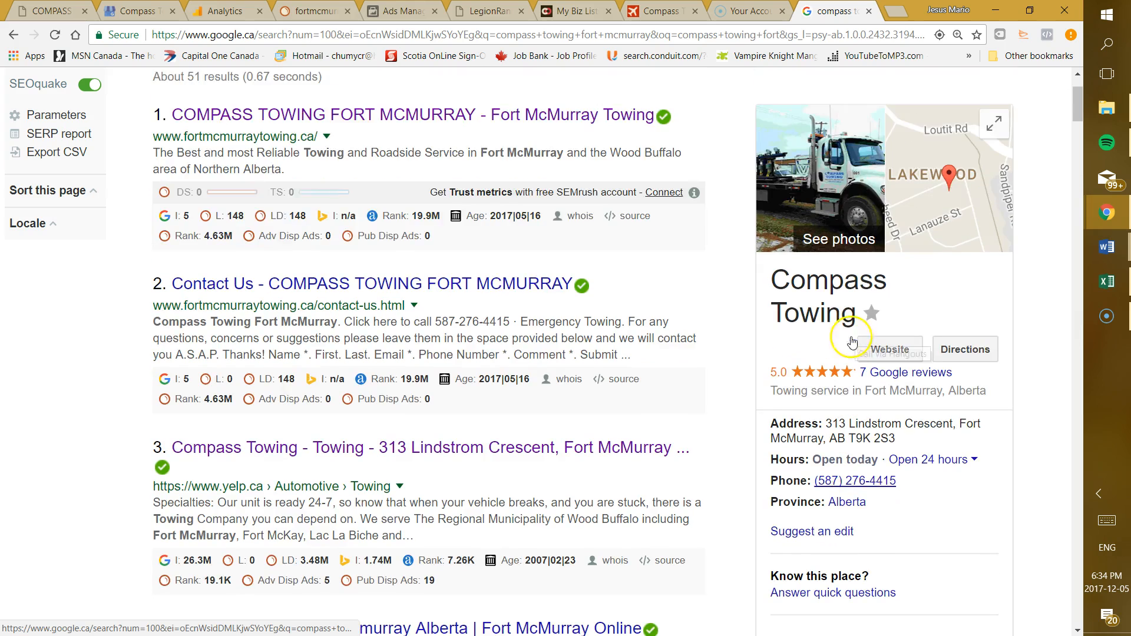
scroll("down", 3)
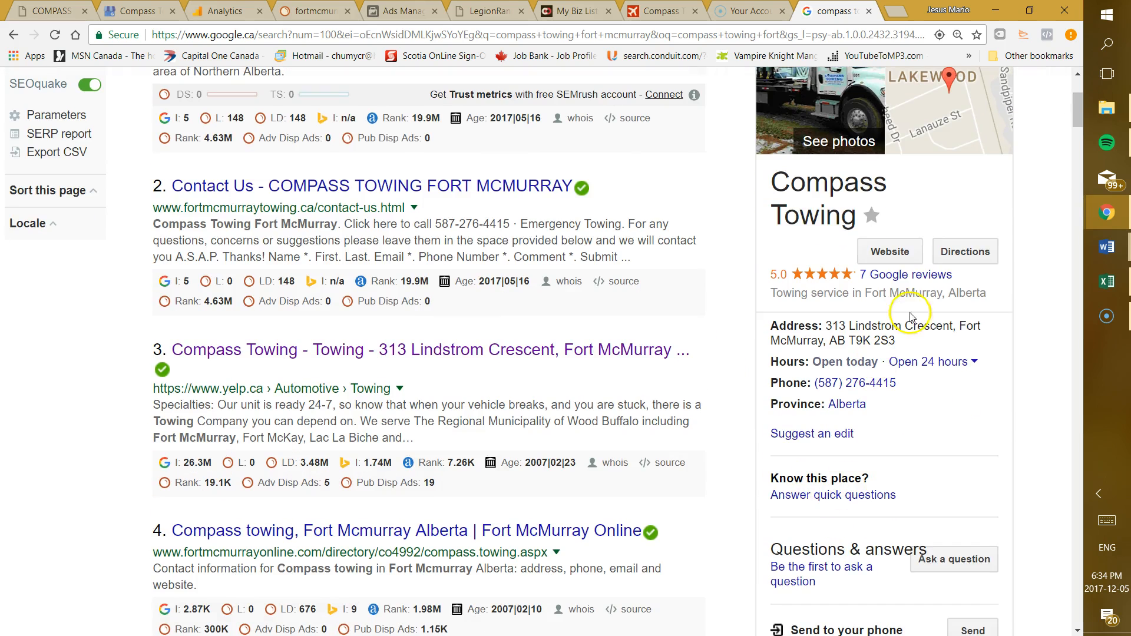
left_click(137, 10)
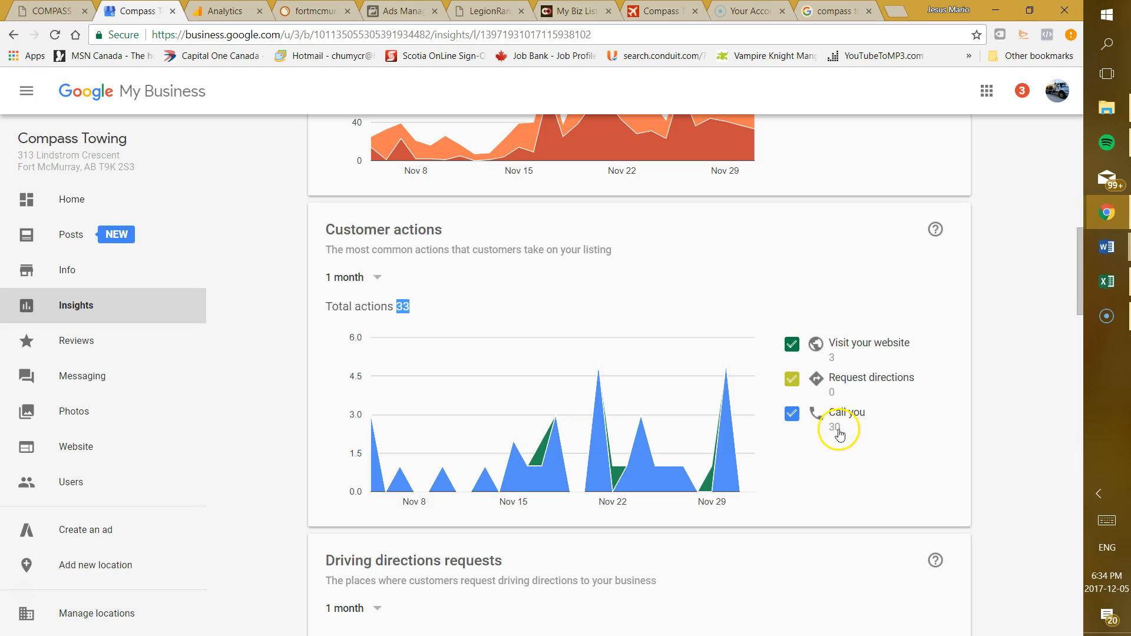
mouse_move(837, 383)
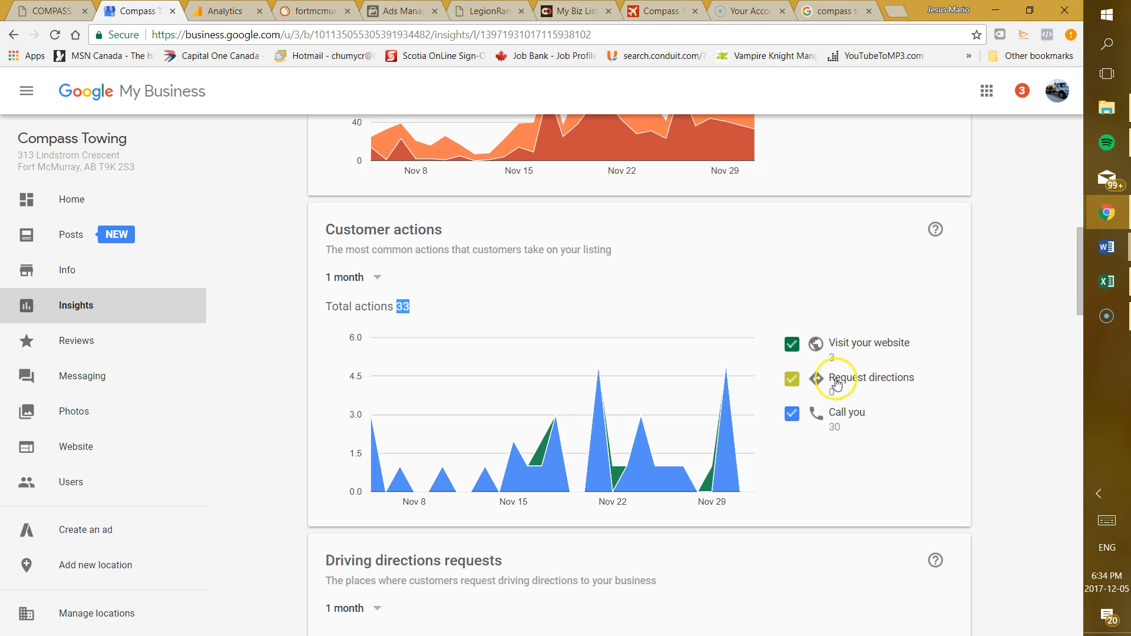
mouse_move(887, 381)
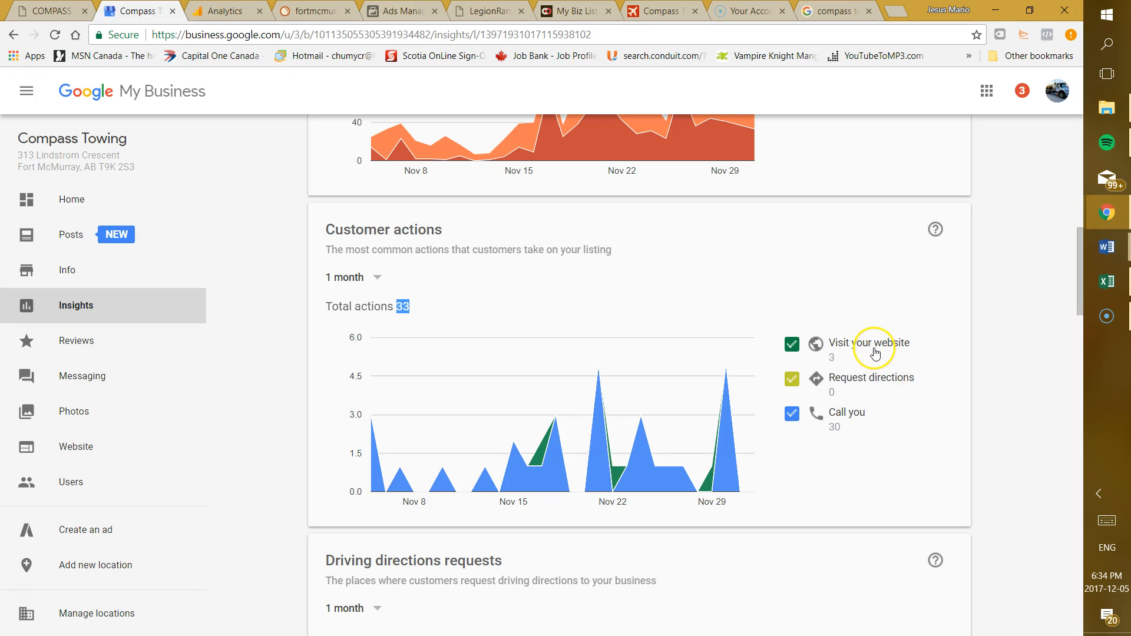
Scroll past the empty driving directions chart to the SEMrush rankings overview
scroll("down", 3)
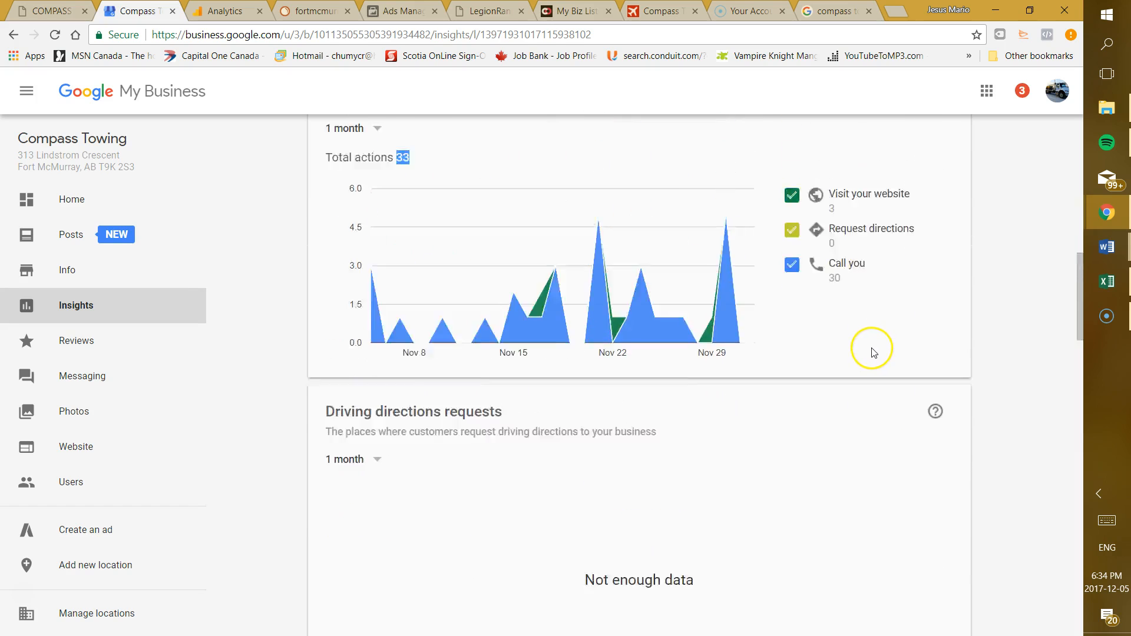
left_click(314, 11)
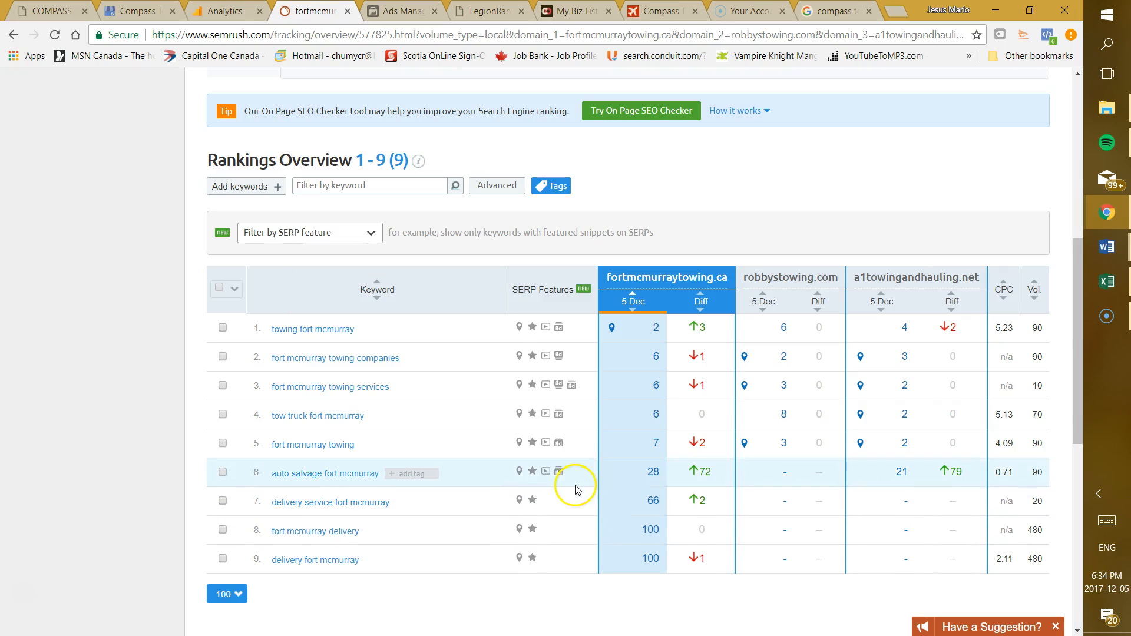
mouse_move(99, 368)
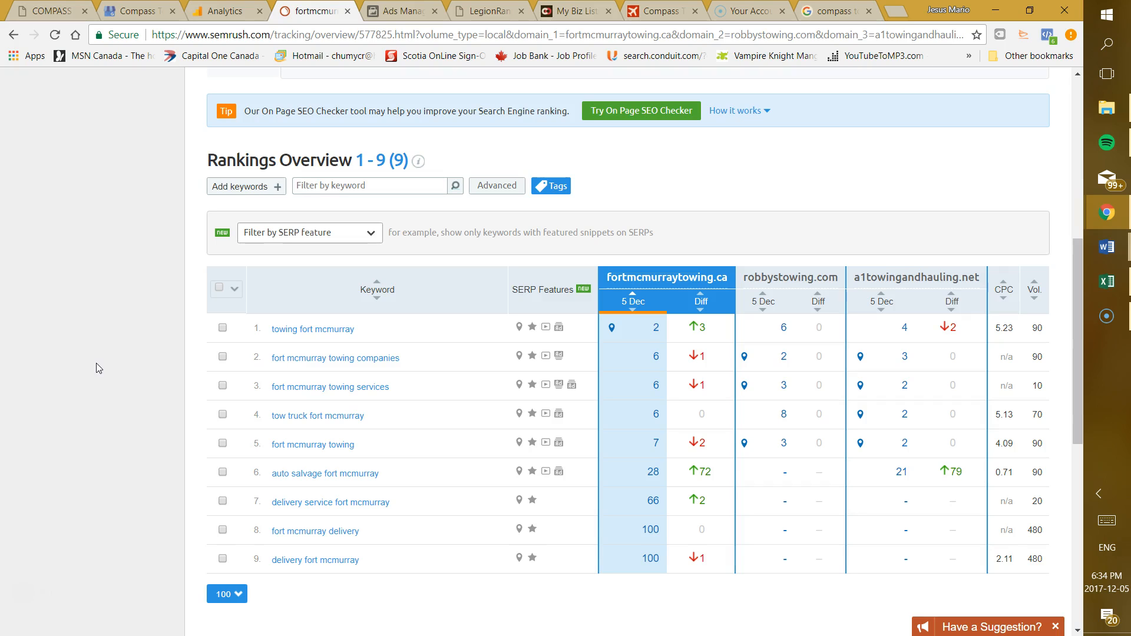
Review fortmcmurraytowing.ca's SEMrush rankings and visibility trend, then open Facebook Ads Manager
scroll("down", 3)
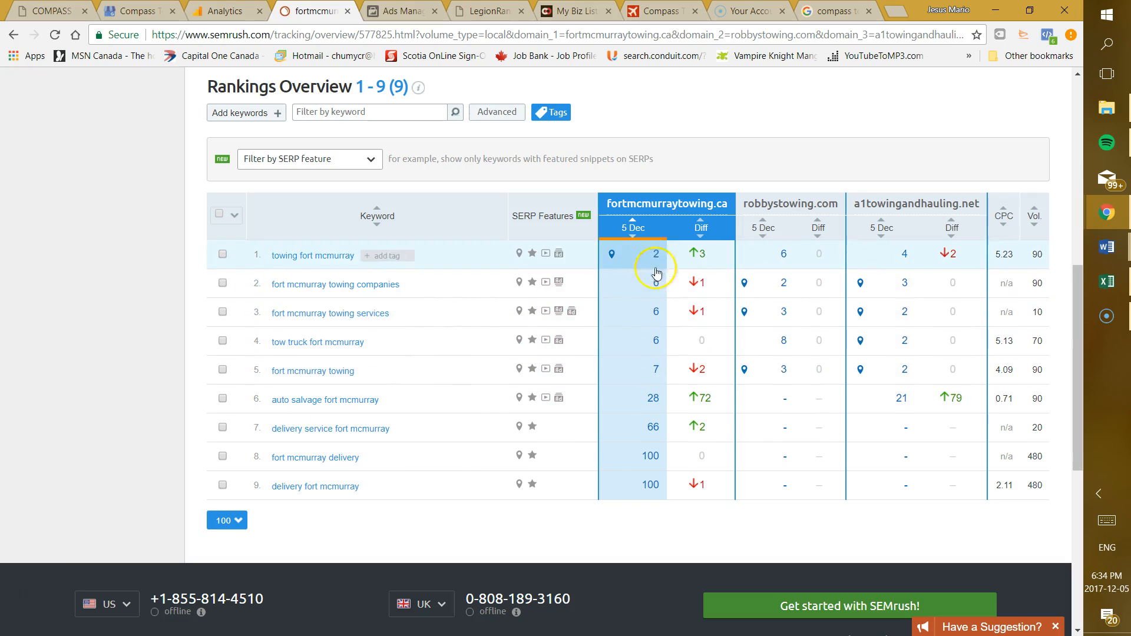
mouse_move(312, 383)
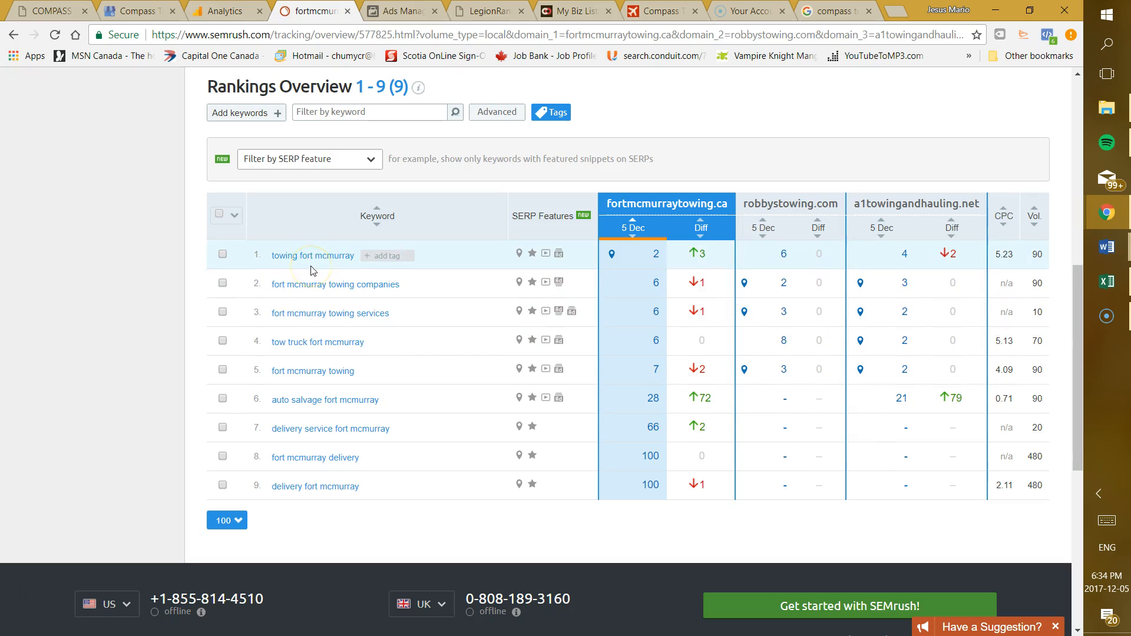
mouse_move(312, 283)
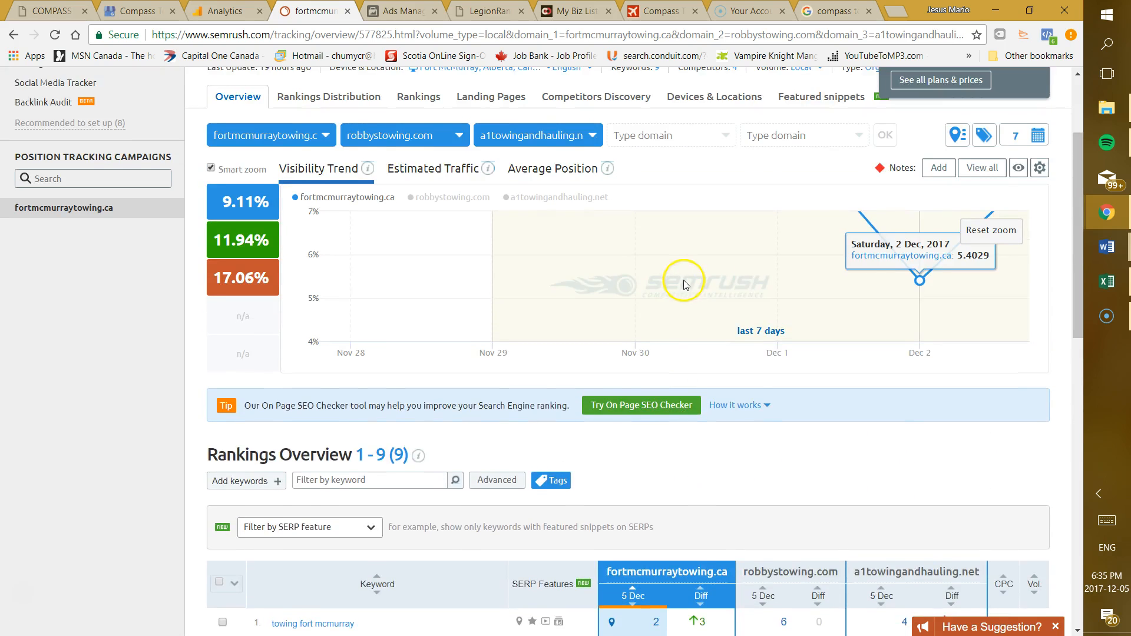
scroll("down", 3)
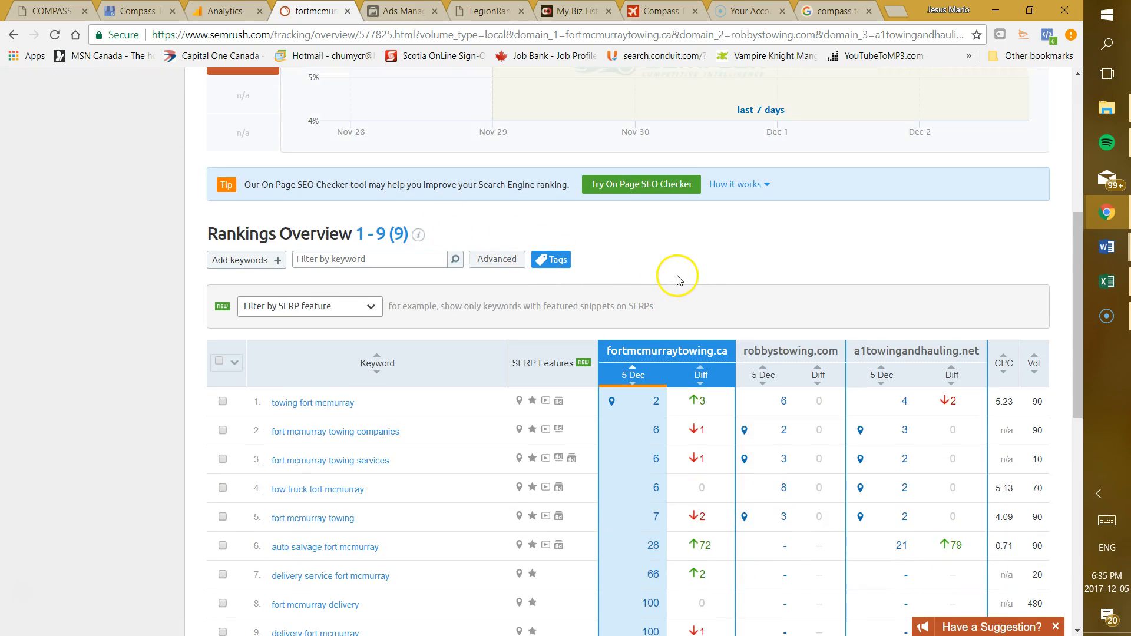
left_click(401, 11)
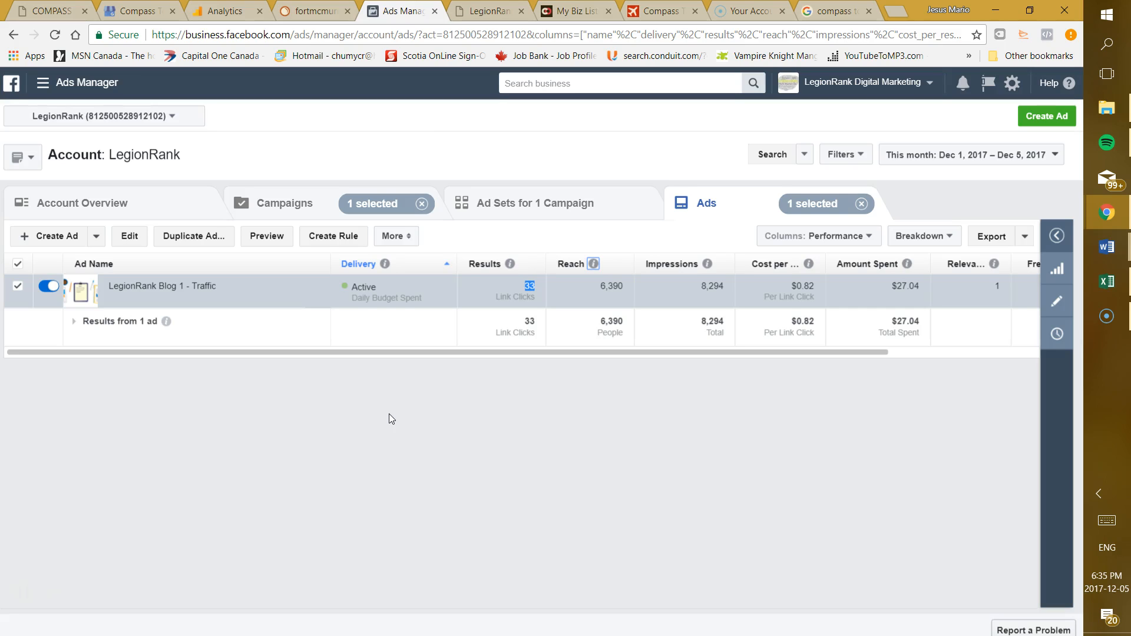
Preview the LegionRank Blog 1 - Traffic ad twice, then show the CanadaOne listing
left_click(266, 236)
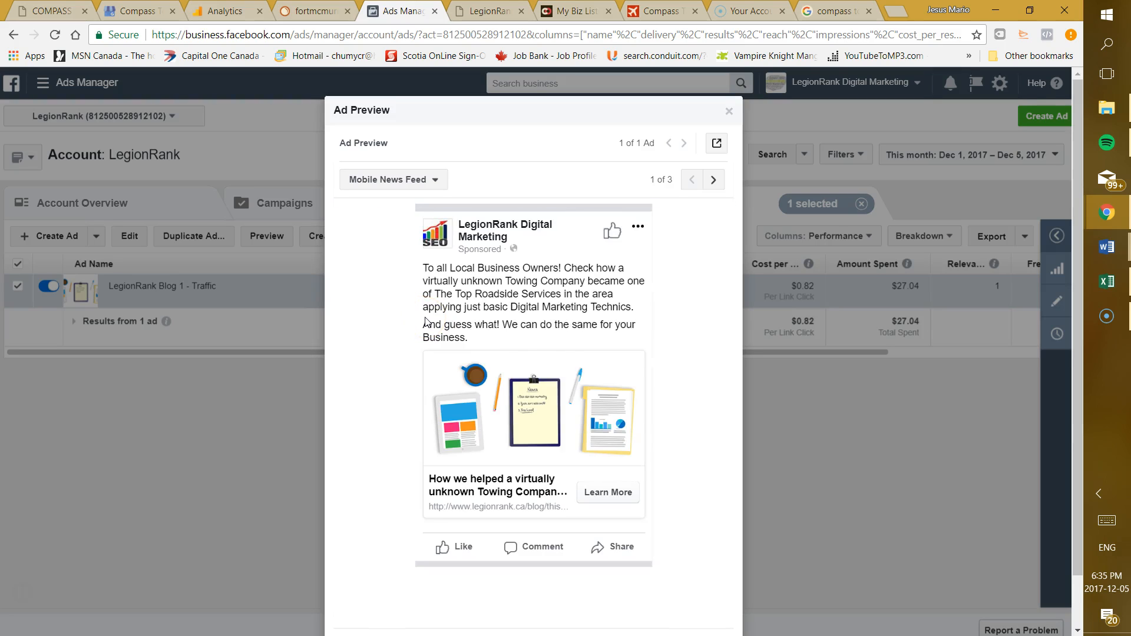
mouse_move(698, 446)
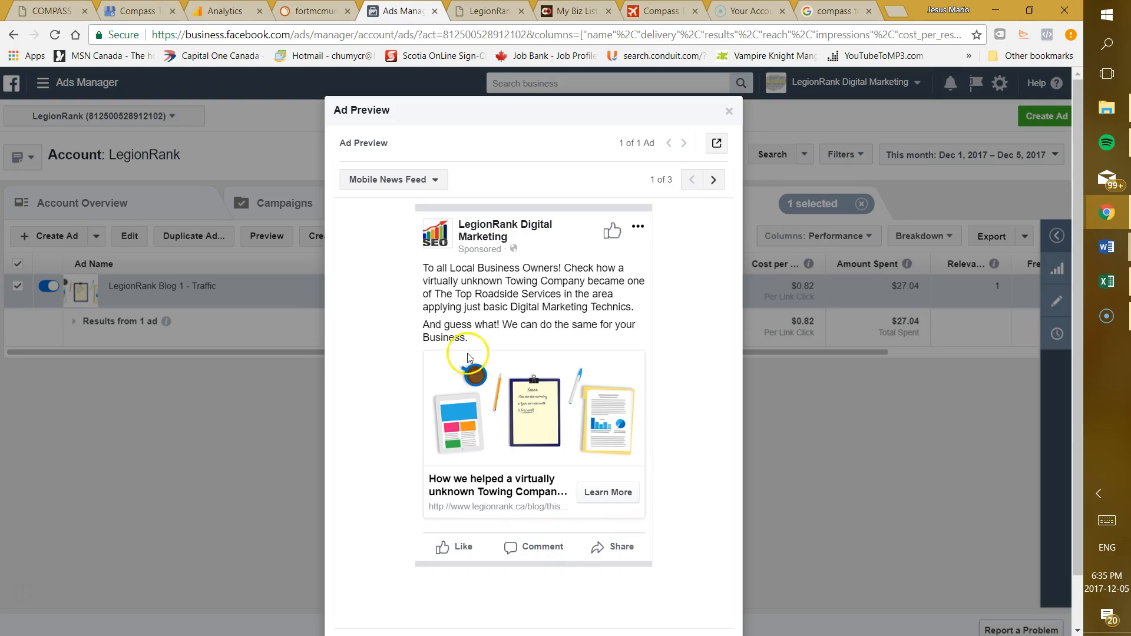
mouse_move(563, 309)
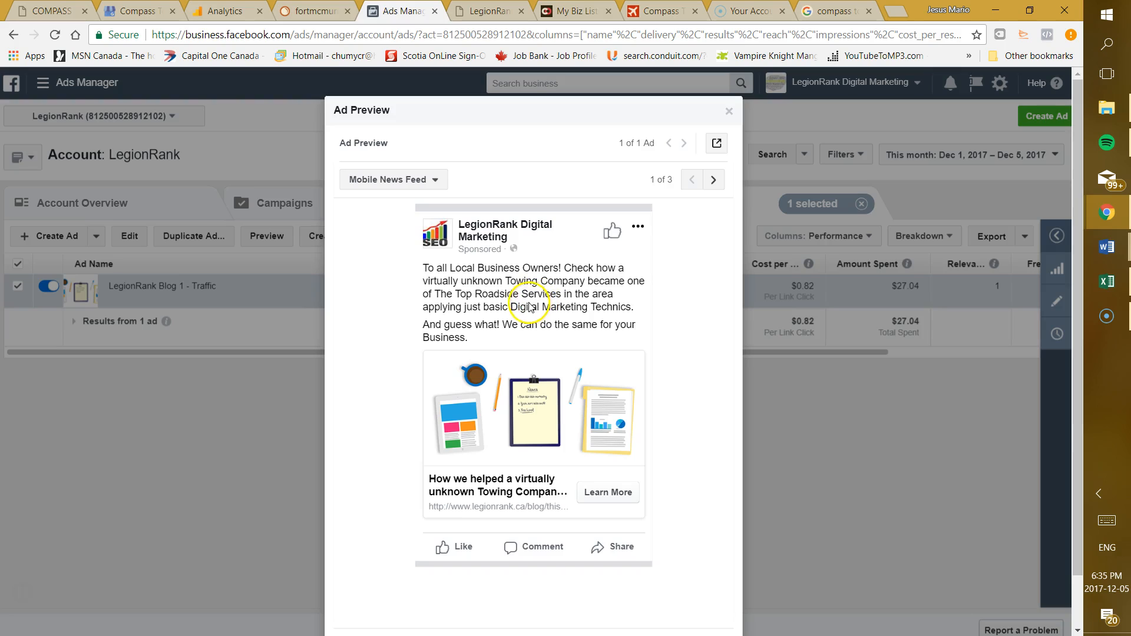
mouse_move(566, 289)
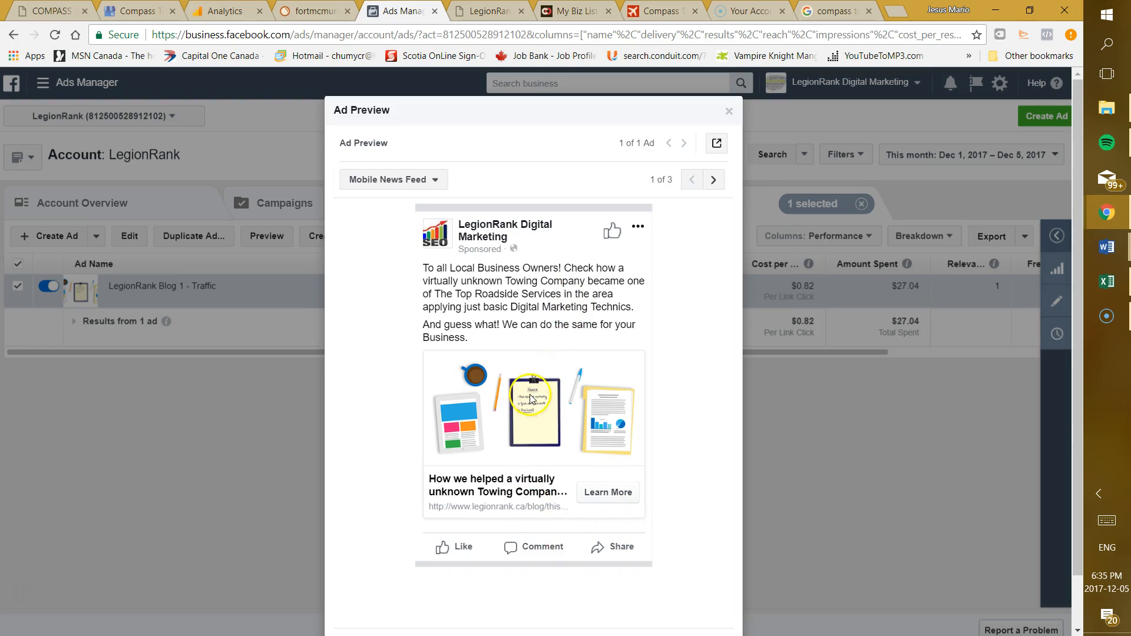
mouse_move(536, 347)
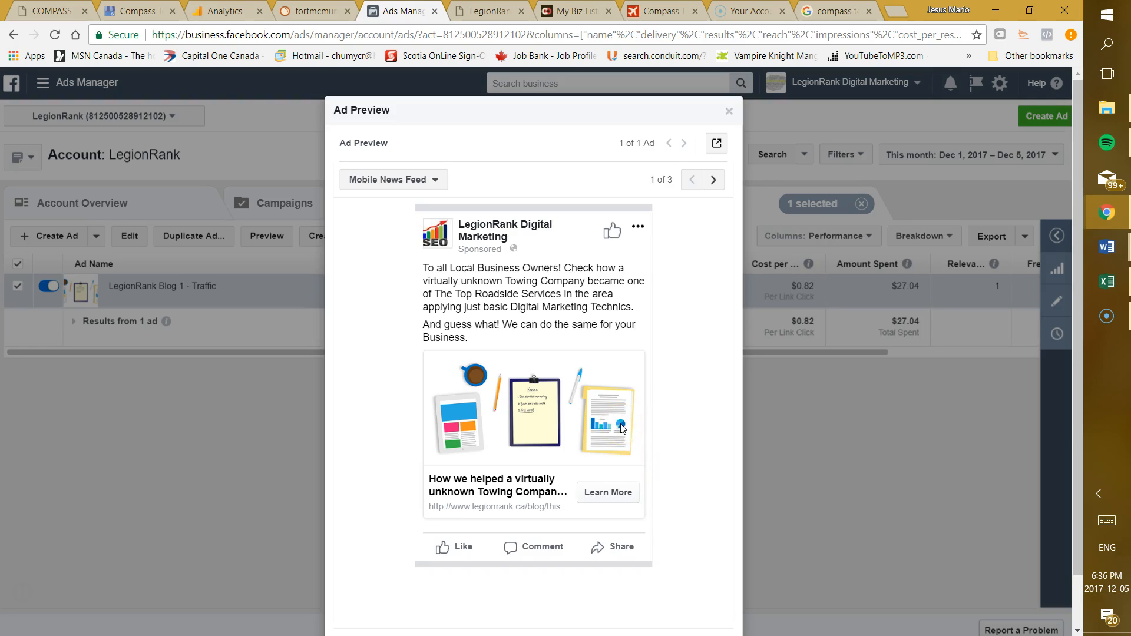
mouse_move(613, 266)
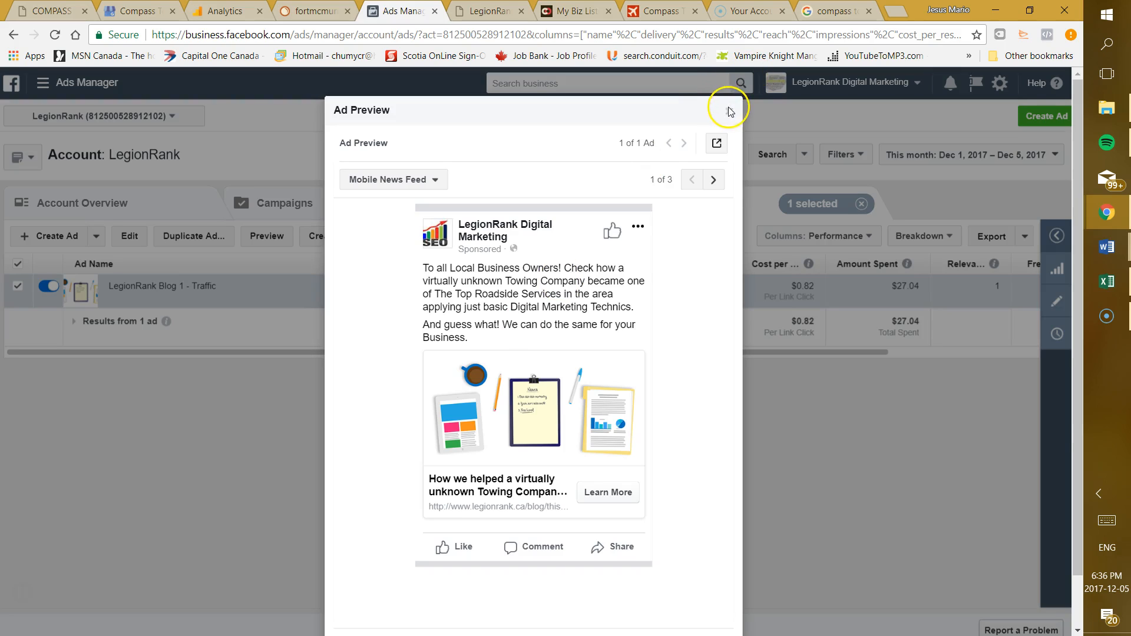
left_click(728, 109)
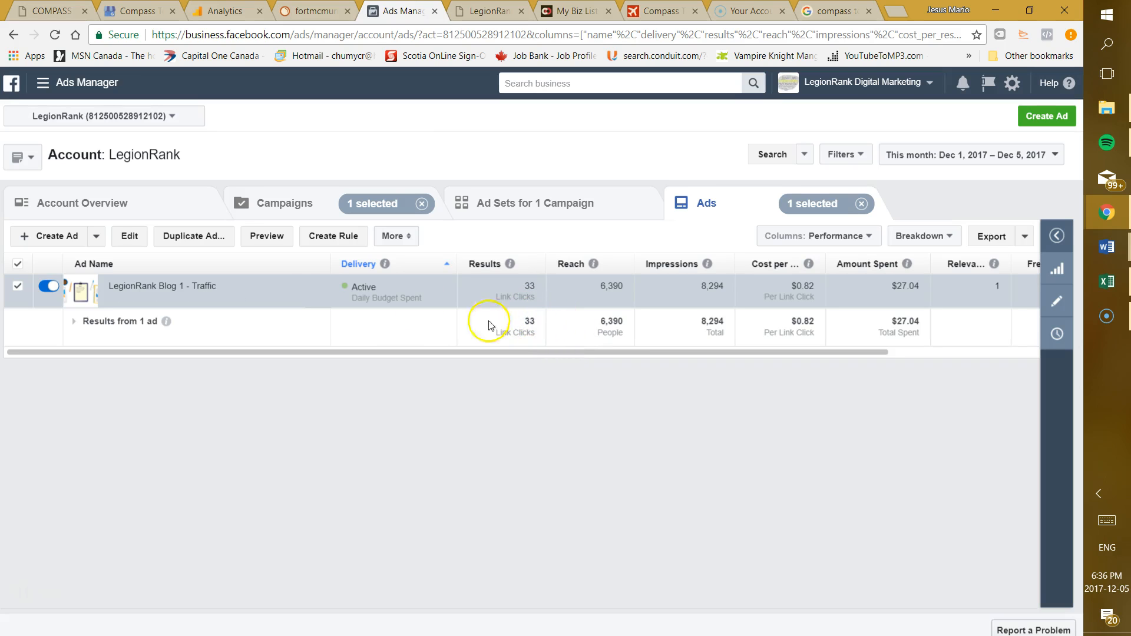
left_click(266, 236)
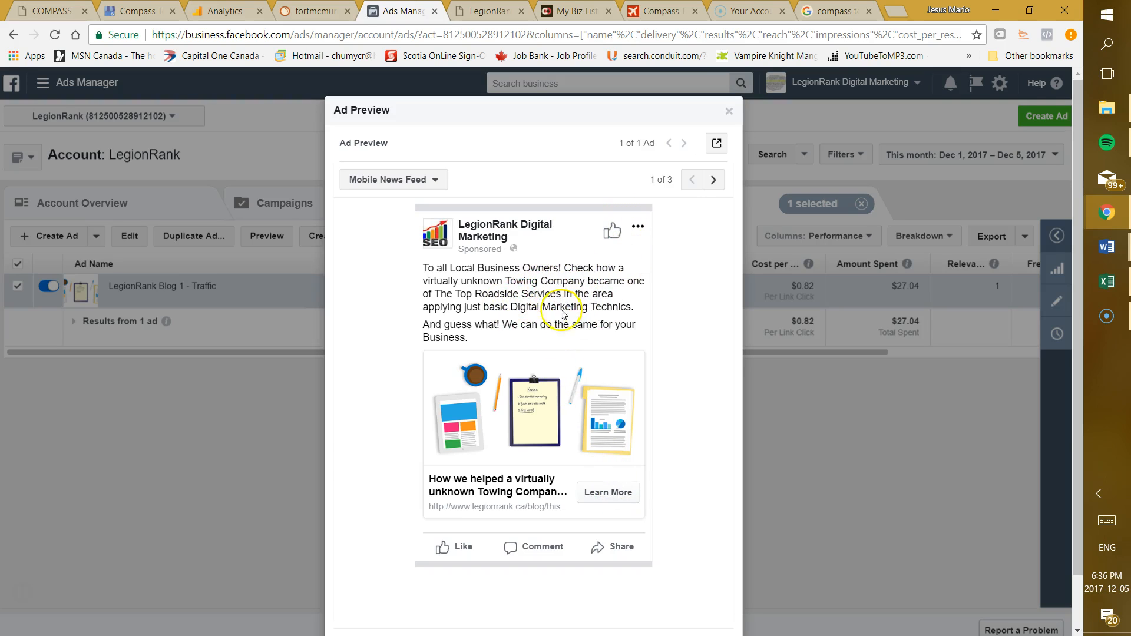
left_click(729, 110)
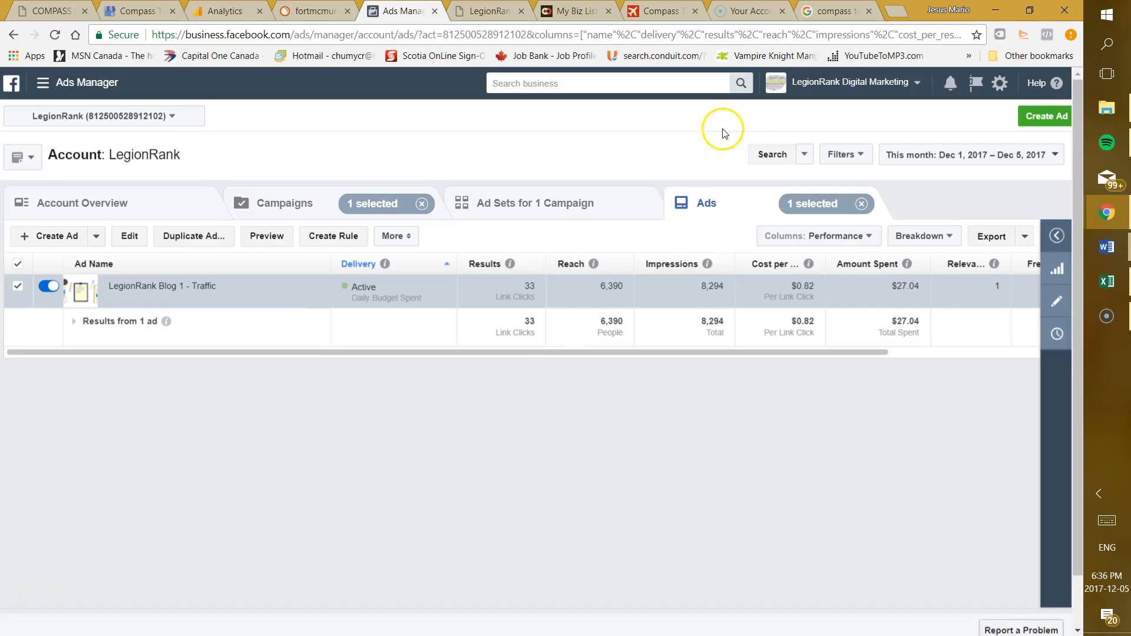
mouse_move(347, 430)
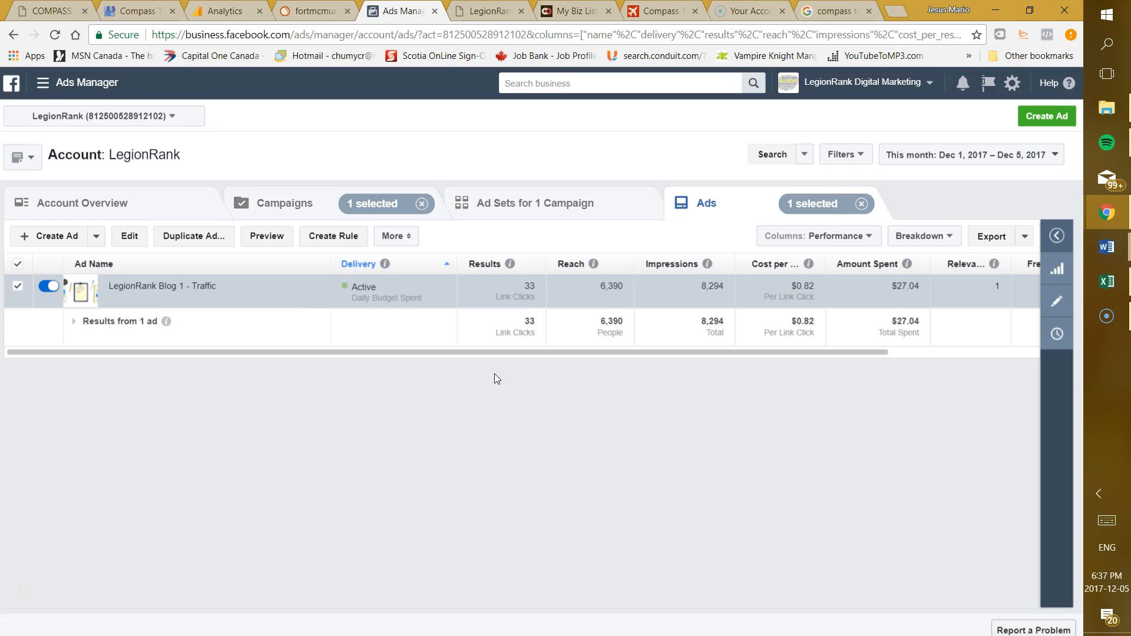
mouse_move(476, 14)
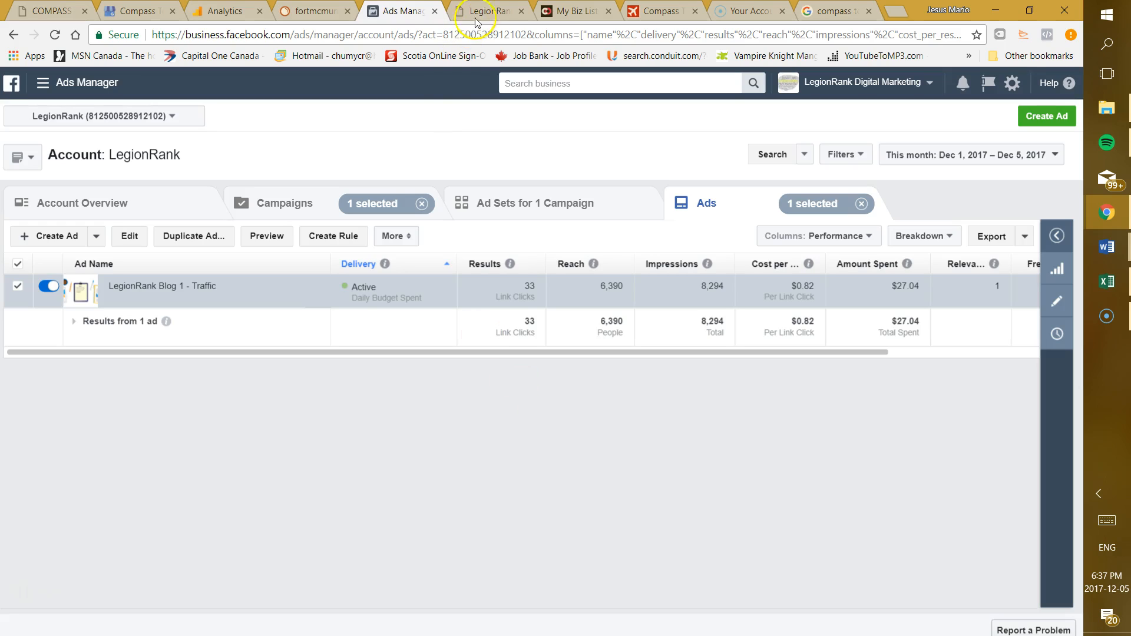
left_click(574, 11)
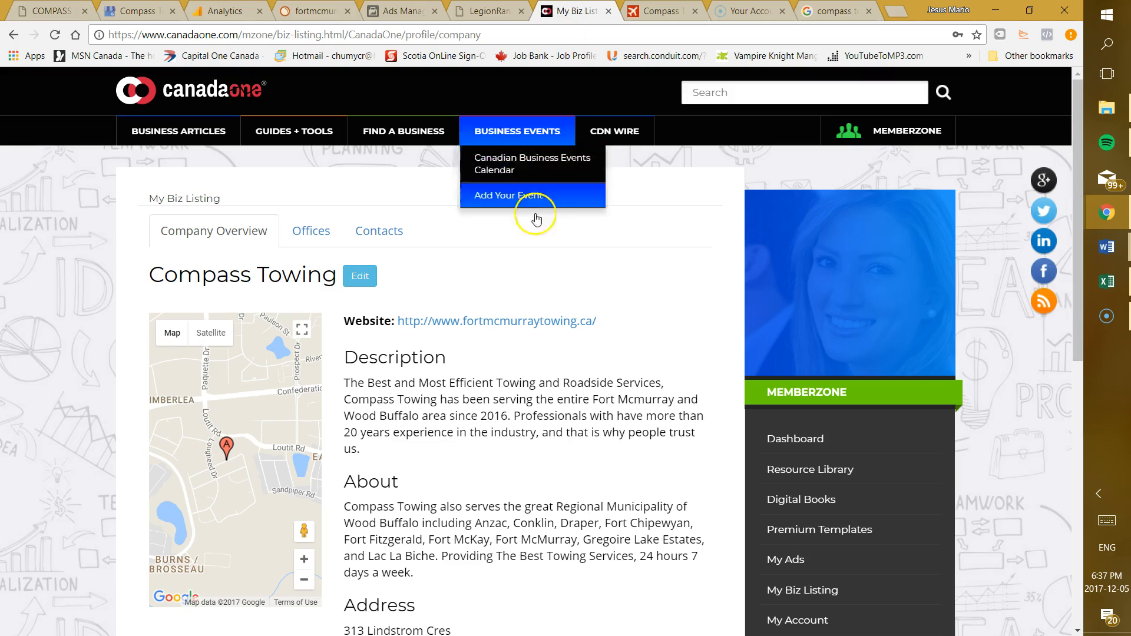
Read the CanadaOne listing's Company Overview, About section and address
scroll("down", 3)
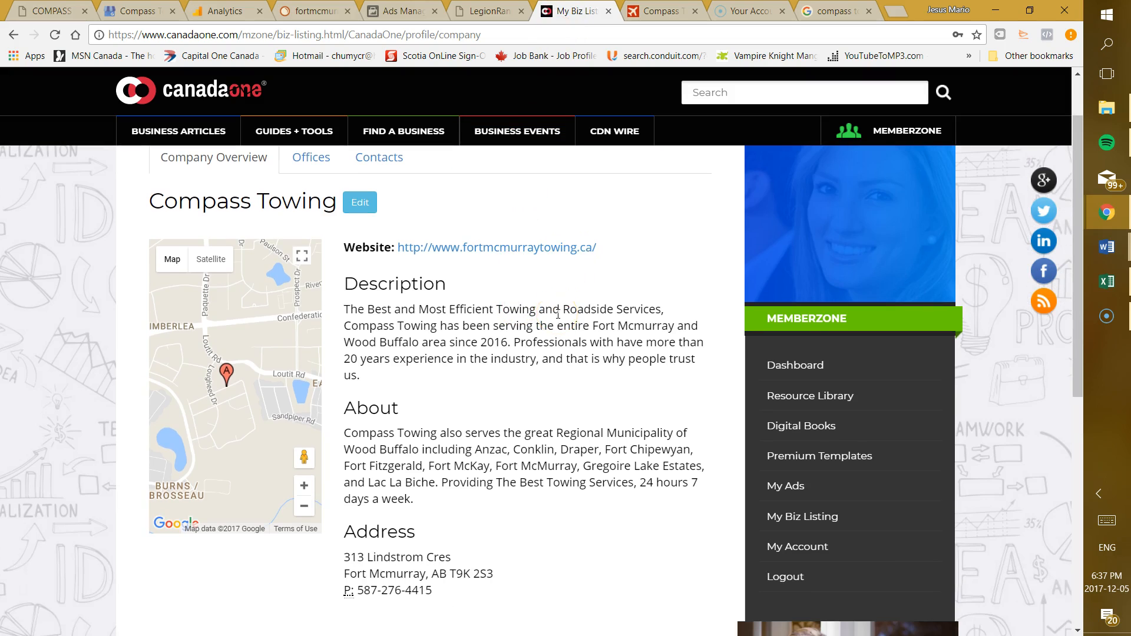
mouse_move(548, 367)
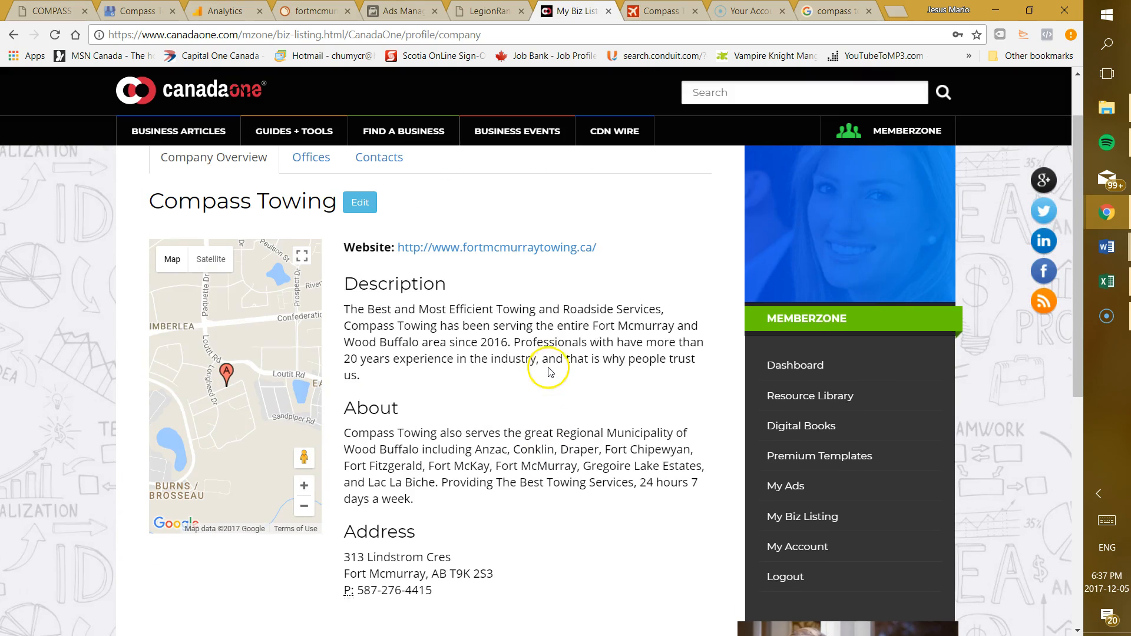
left_click(403, 131)
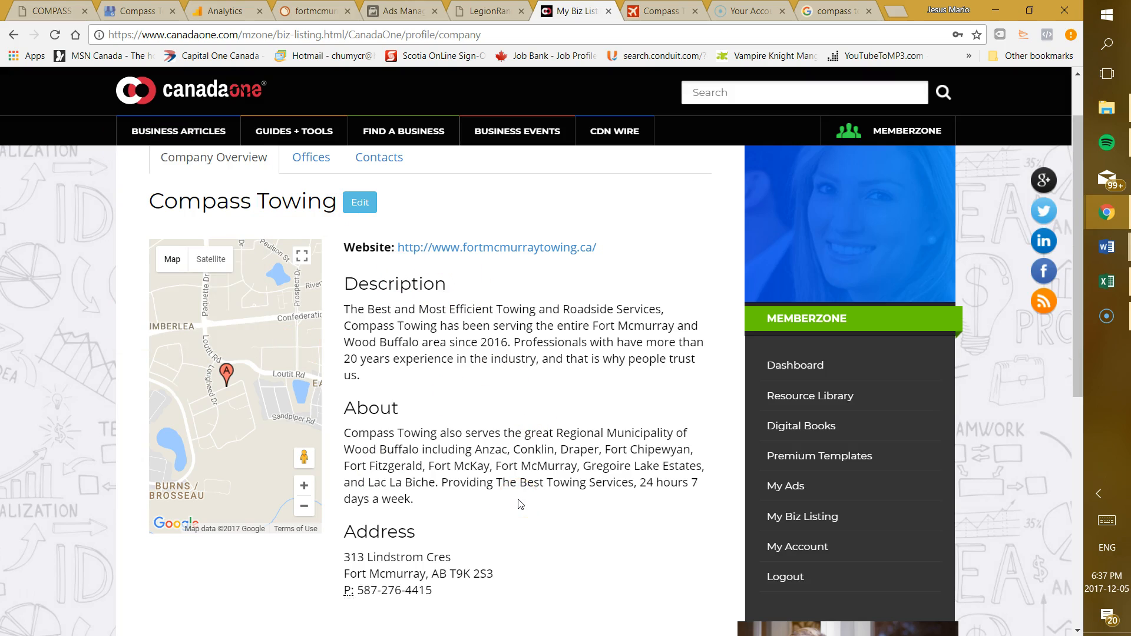
mouse_move(421, 248)
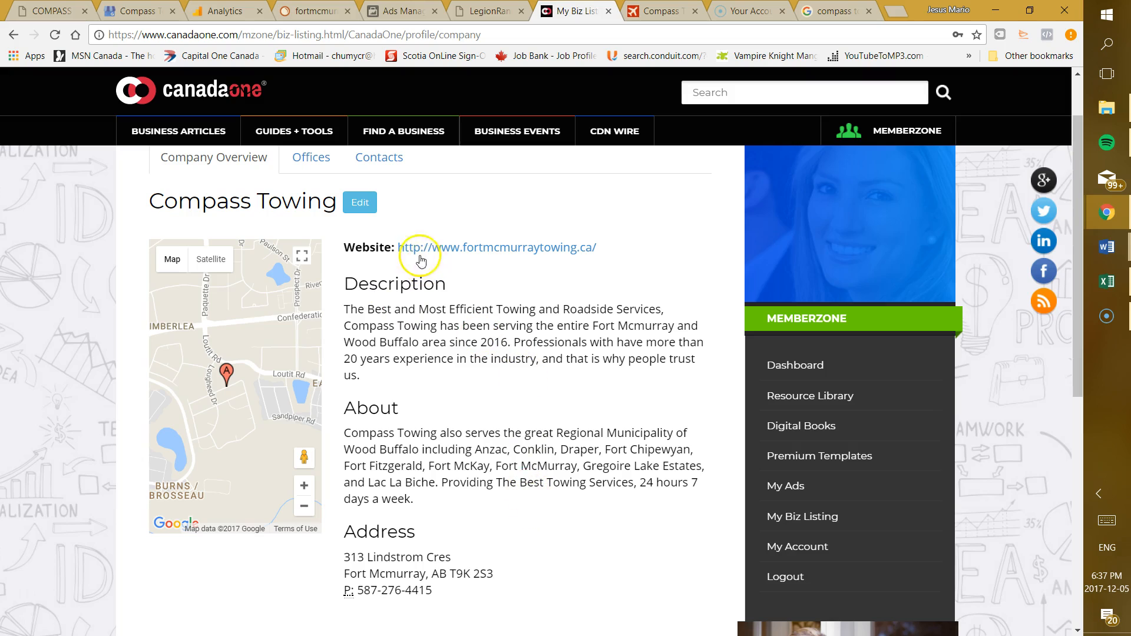
mouse_move(500, 439)
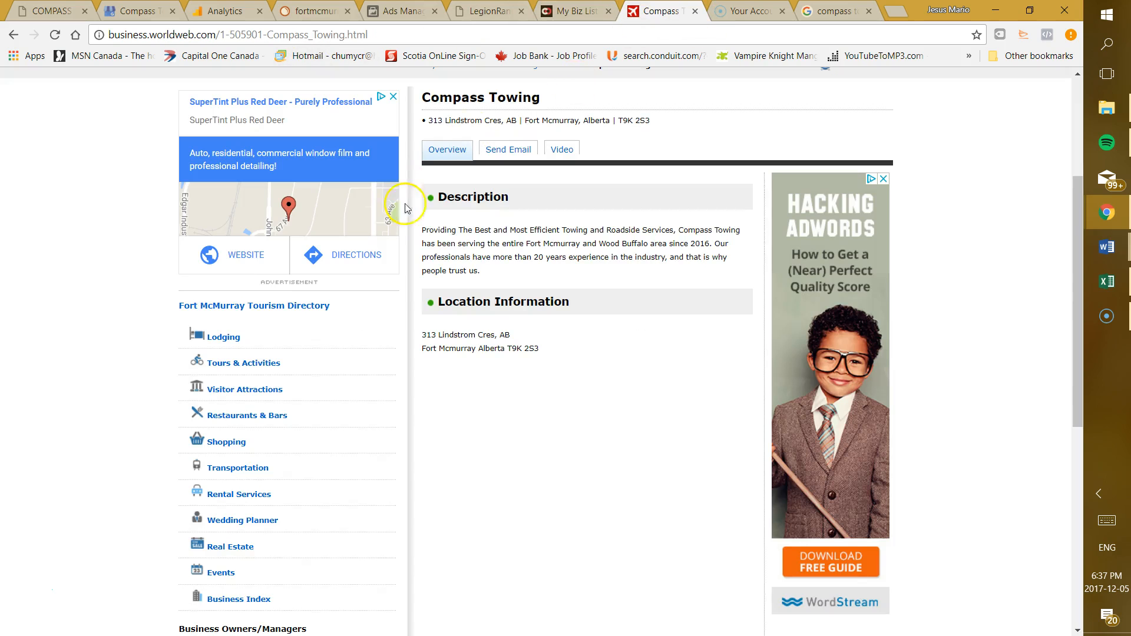
mouse_move(465, 253)
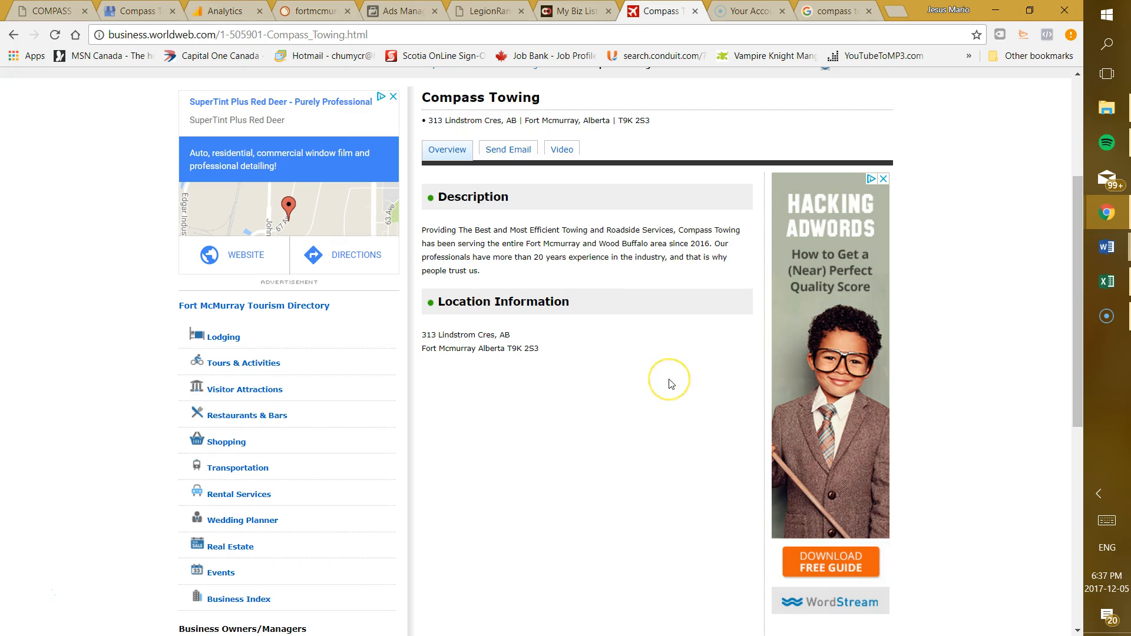
scroll("down", 3)
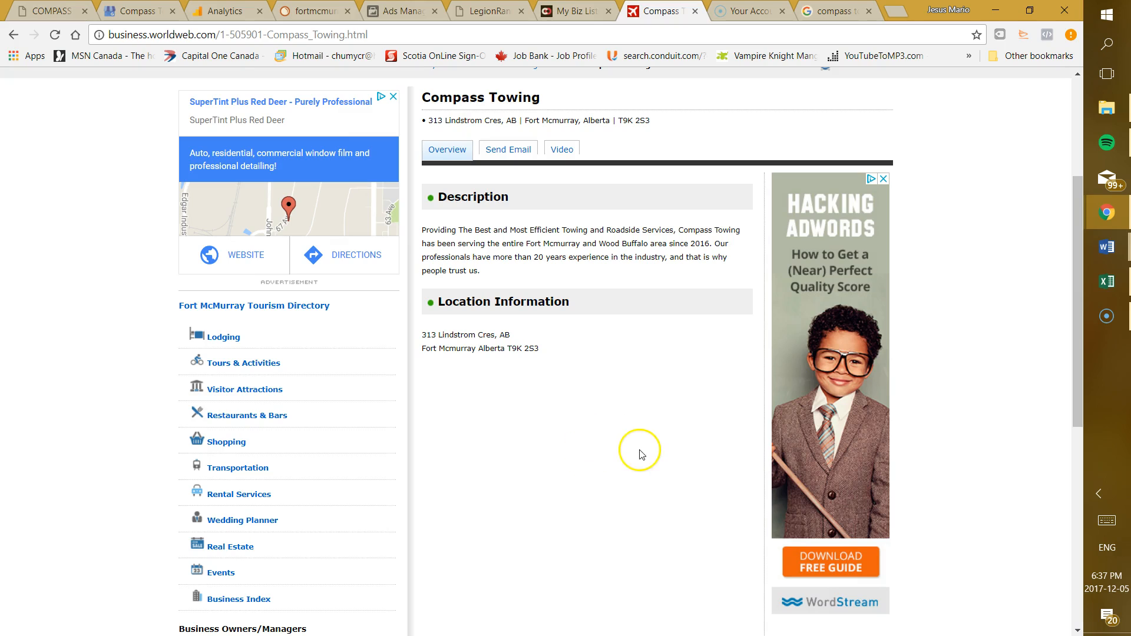
mouse_move(756, 148)
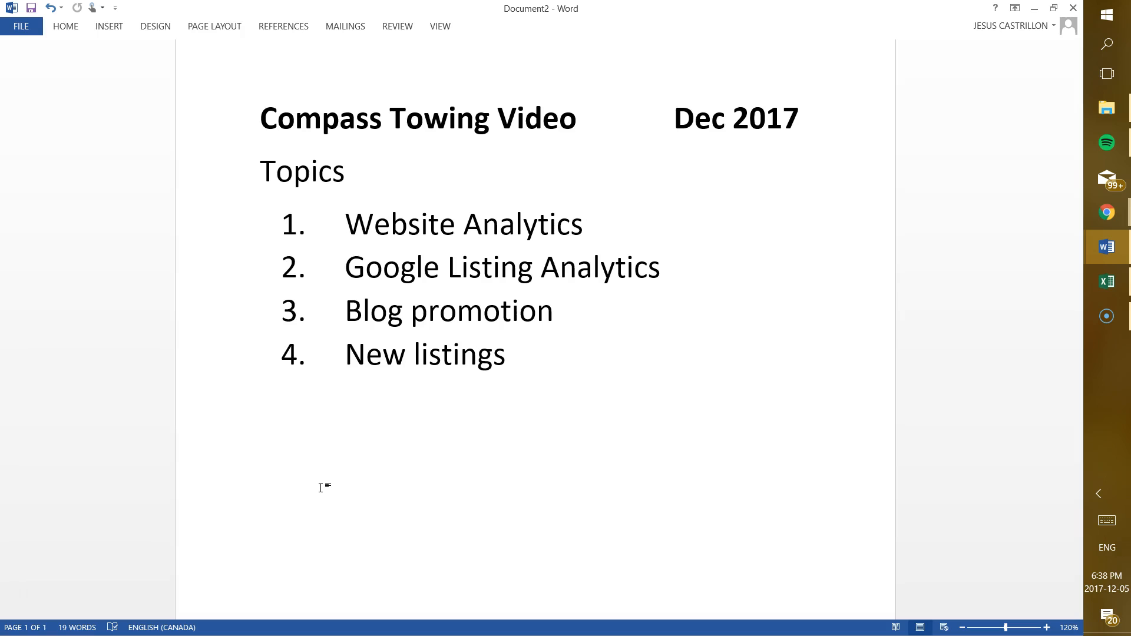
Return to the Dec 2017 Word agenda and start a line below topic 4
left_click(261, 395)
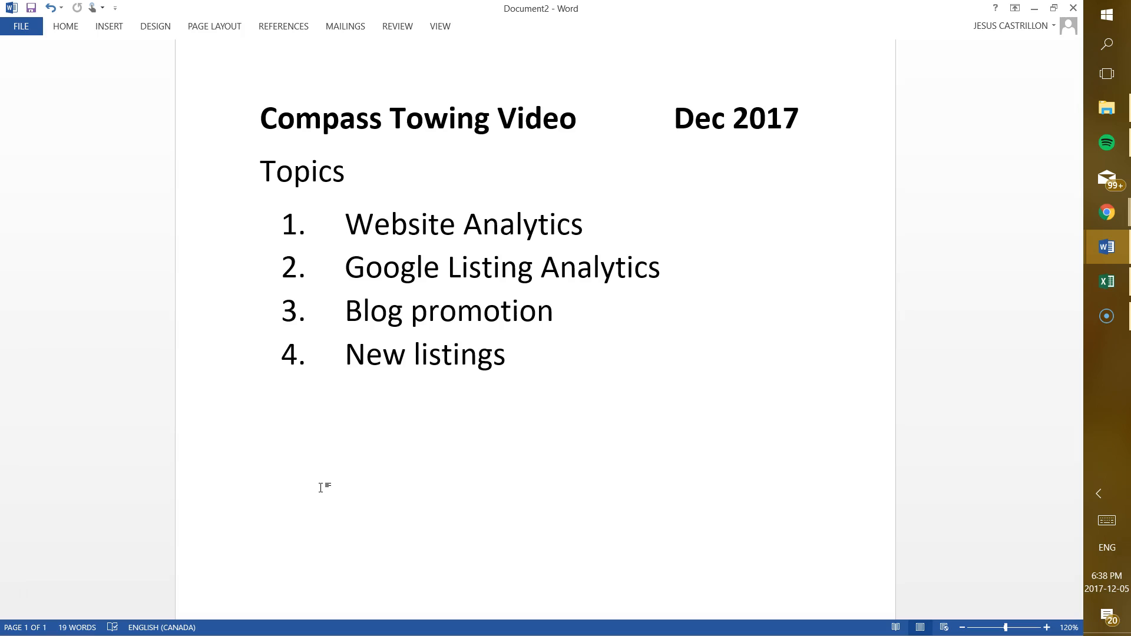
left_click(261, 395)
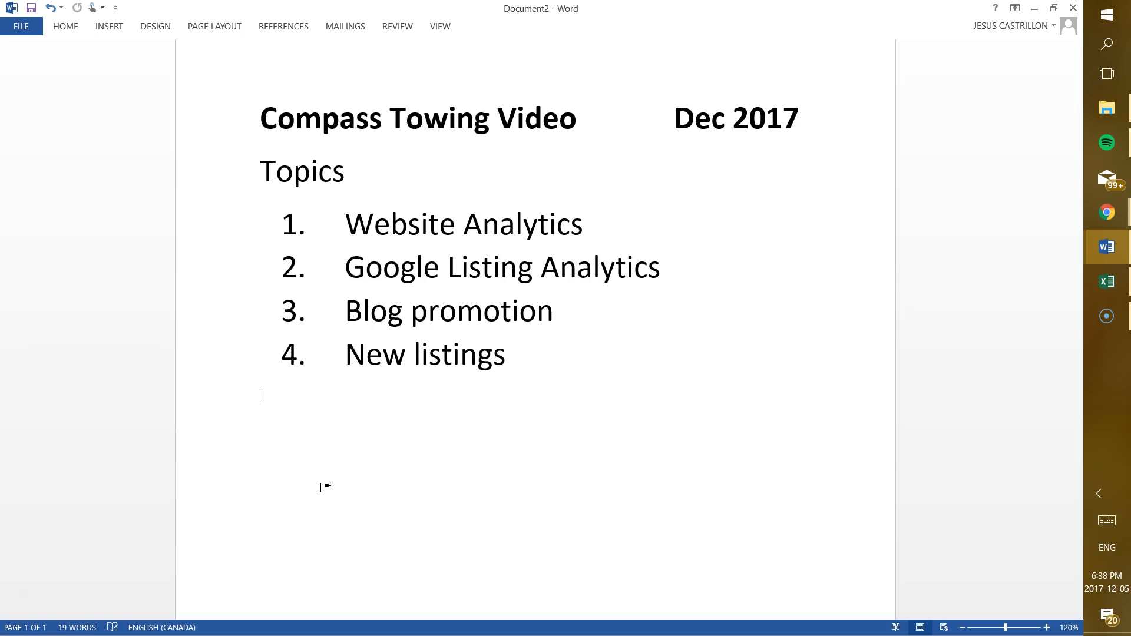